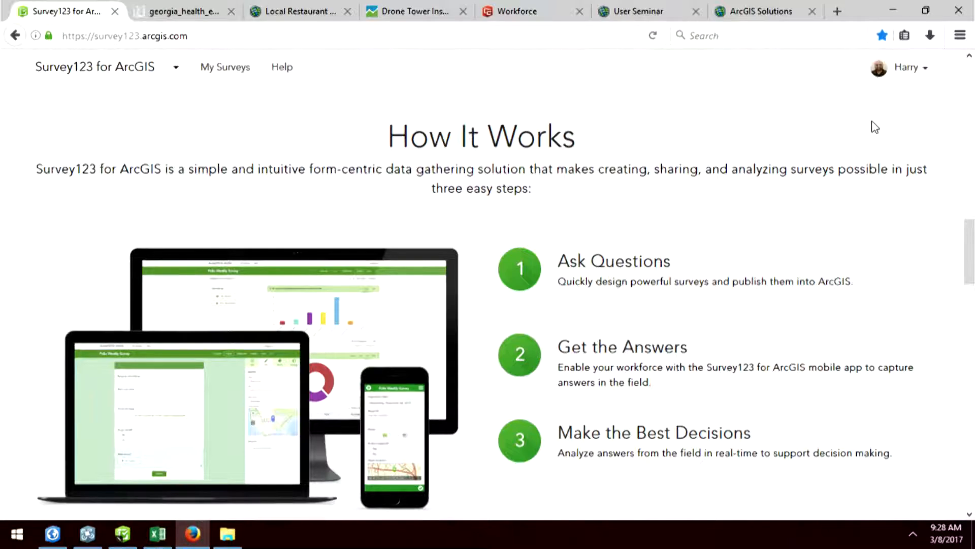
View the scanned Georgia food establishment inspection report image in Firefox
{"action": "left_click", "coordinate": [180, 11]}
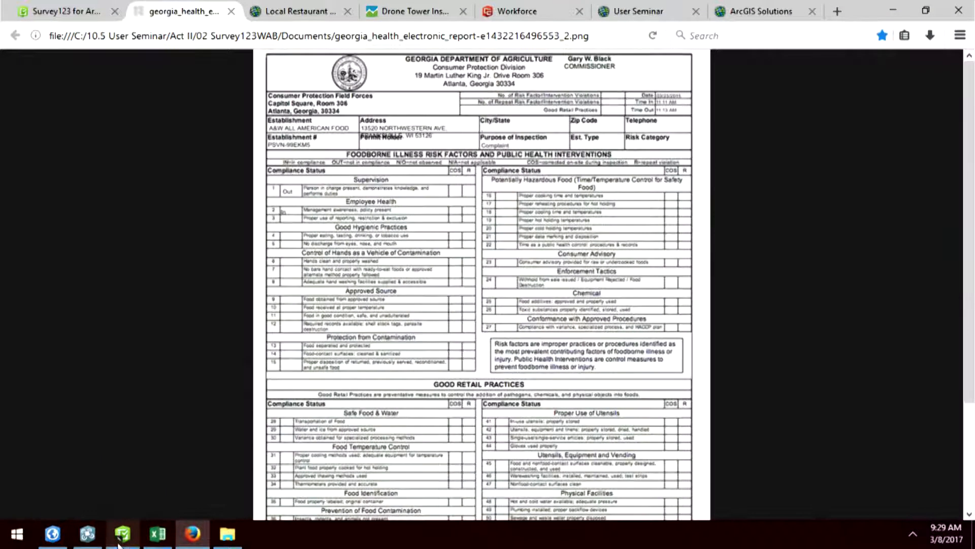
Start a new survey in Survey123 Connect and search community designs for 'rest'
{"action": "left_click", "coordinate": [121, 534]}
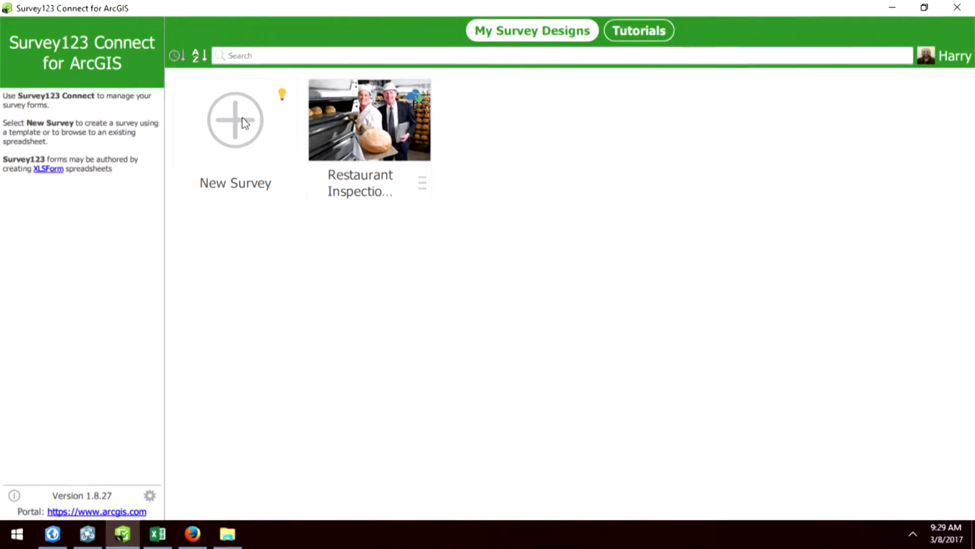
{"action": "left_click", "coordinate": [236, 119]}
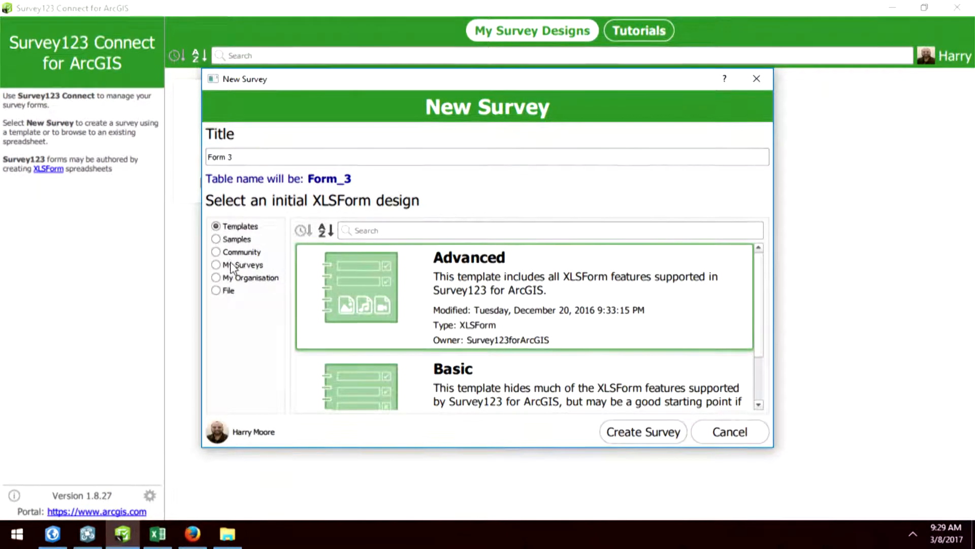
{"action": "left_click", "coordinate": [216, 251]}
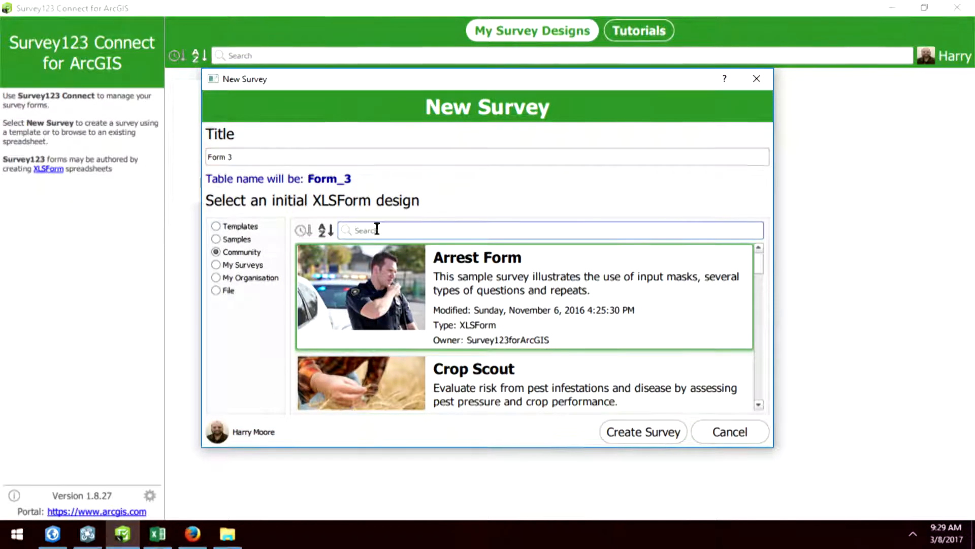
{"action": "type", "text": "rest"}
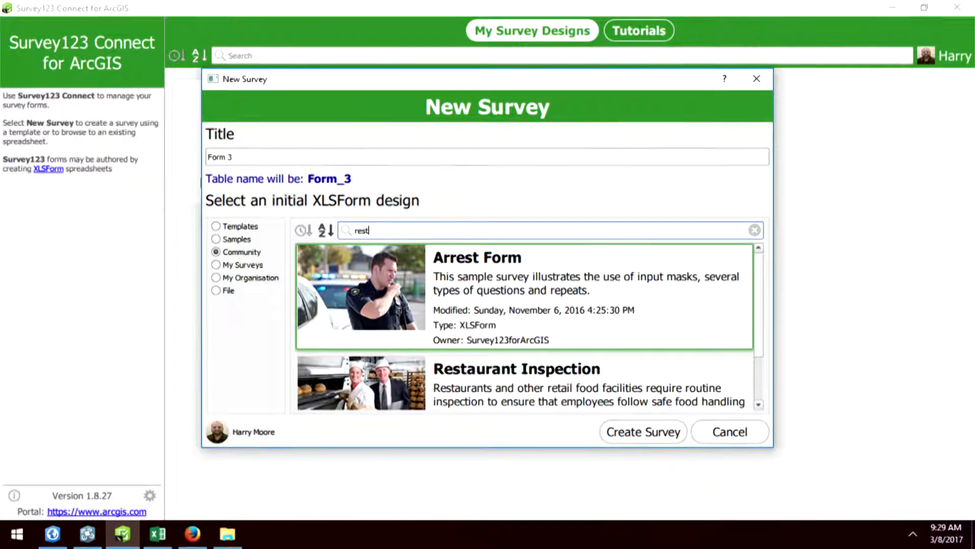
{"action": "scroll", "scroll_direction": "down", "scroll_amount": 3}
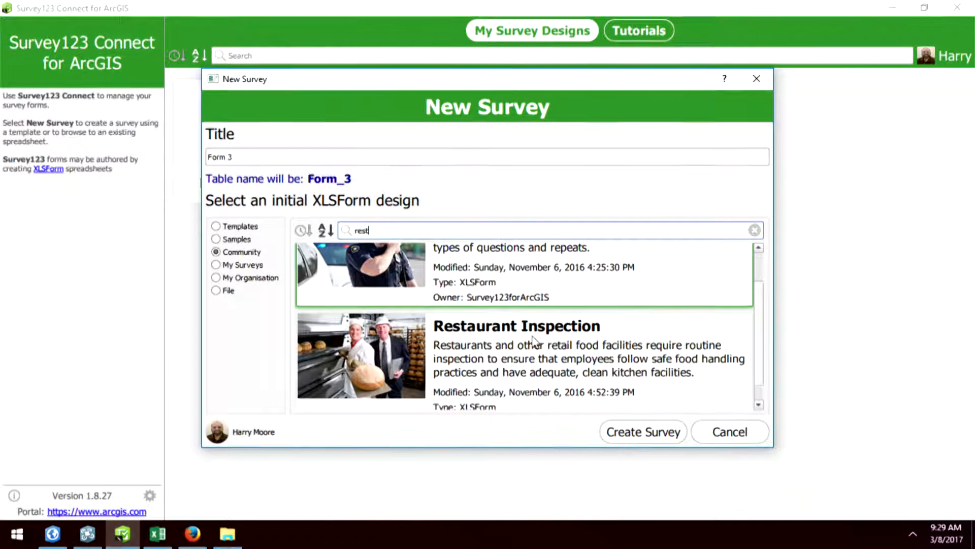
{"action": "key", "text": "Backspace"}
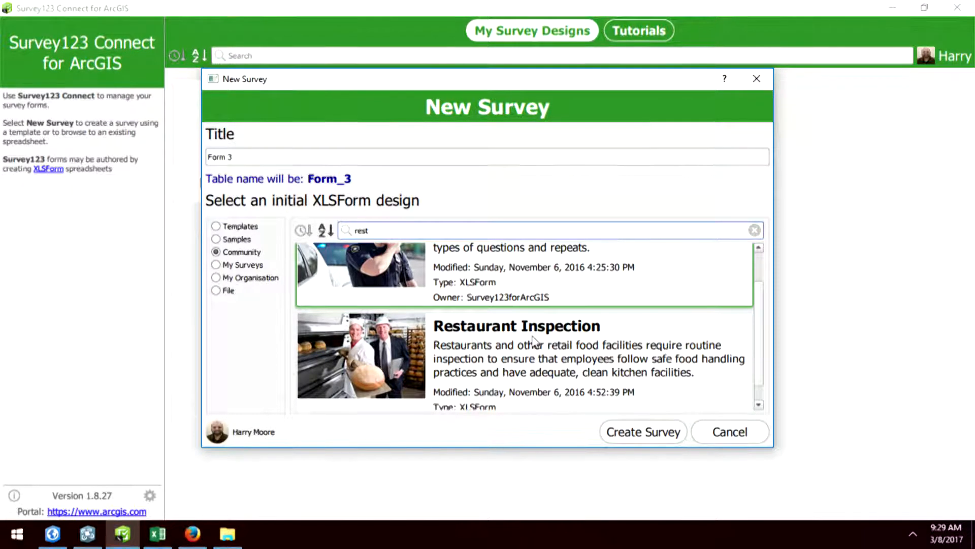
{"action": "mouse_move", "coordinate": [453, 342]}
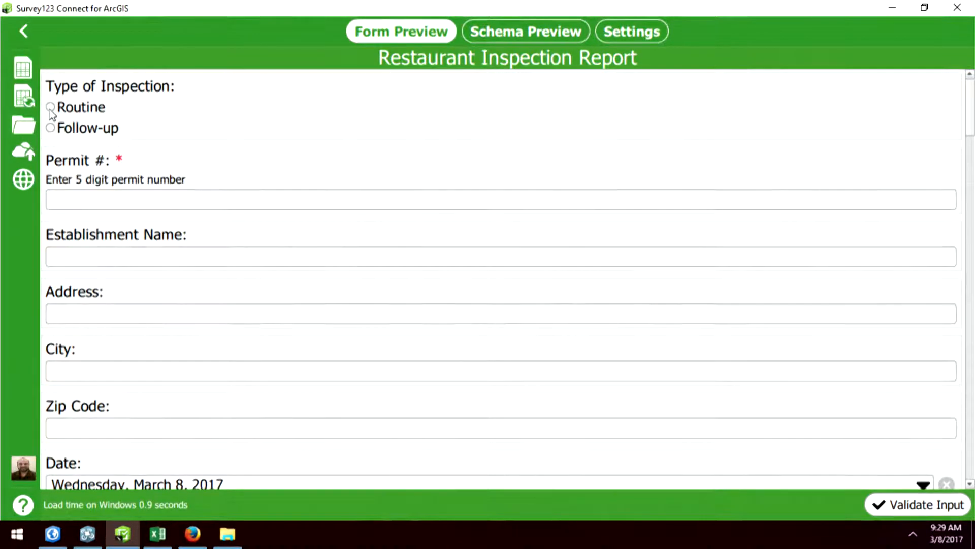
Select Routine as the inspection type in the form preview, then switch to Excel
{"action": "left_click", "coordinate": [51, 107]}
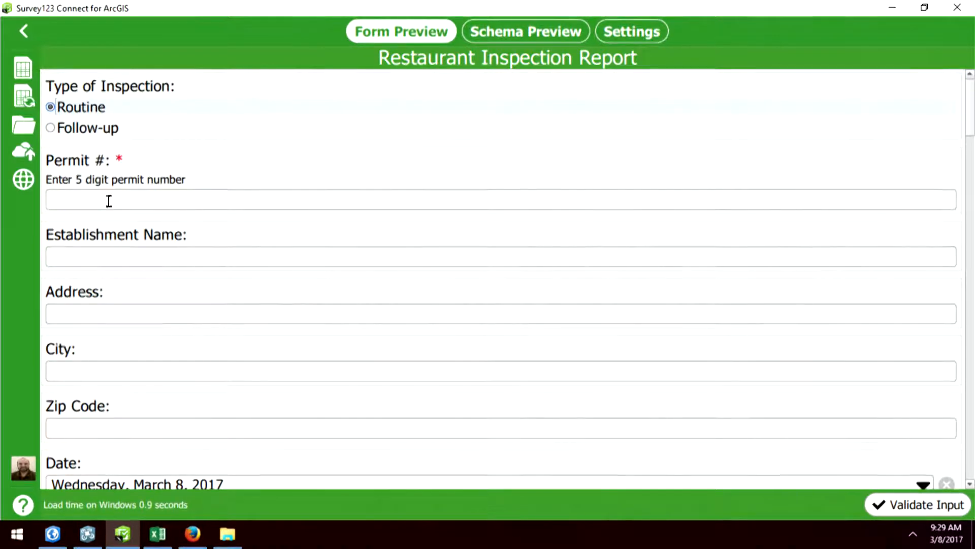
{"action": "mouse_move", "coordinate": [258, 216]}
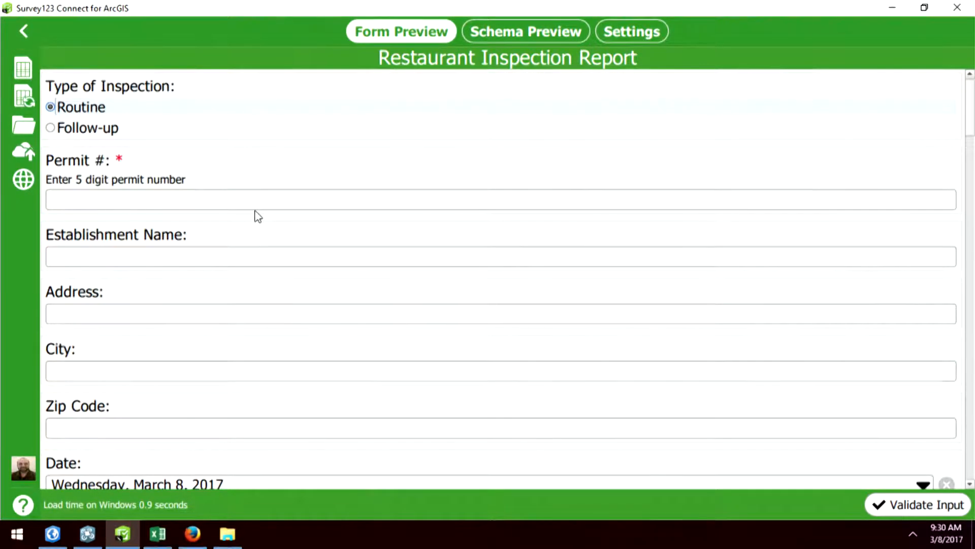
{"action": "mouse_move", "coordinate": [136, 523]}
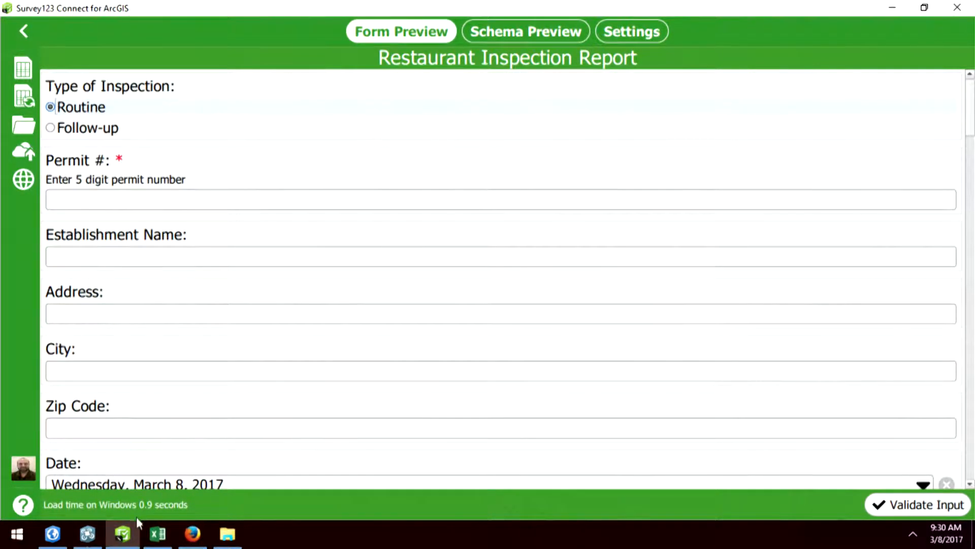
{"action": "left_click", "coordinate": [157, 533]}
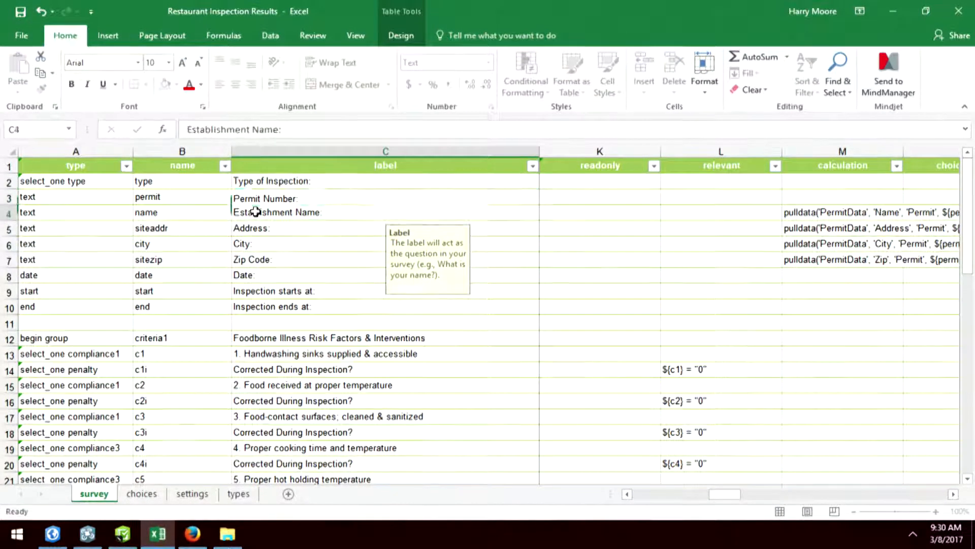
Change the C4 label from Establishment Name to 'Restaurant Name:' and save the workbook
{"action": "double_click", "coordinate": [276, 212]}
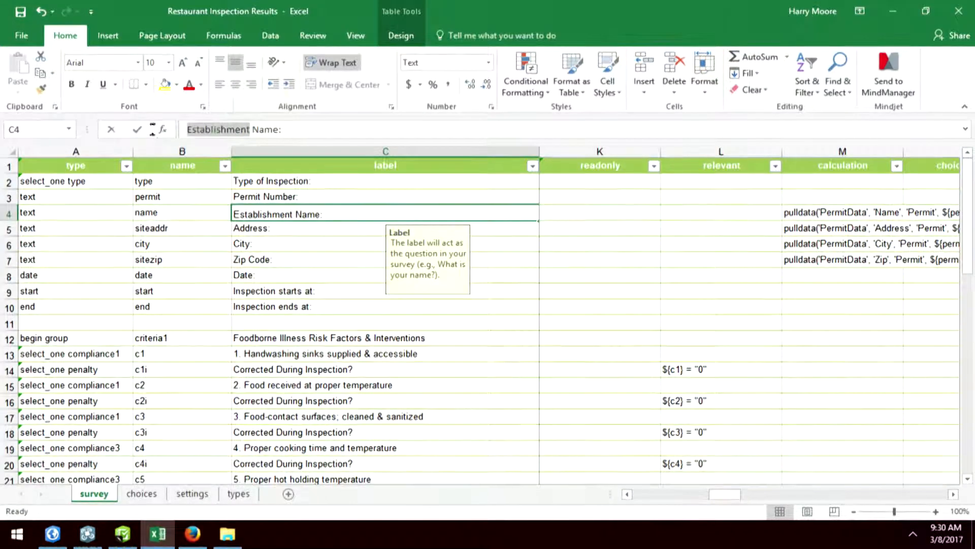
{"action": "type", "text": "Rest Name:"}
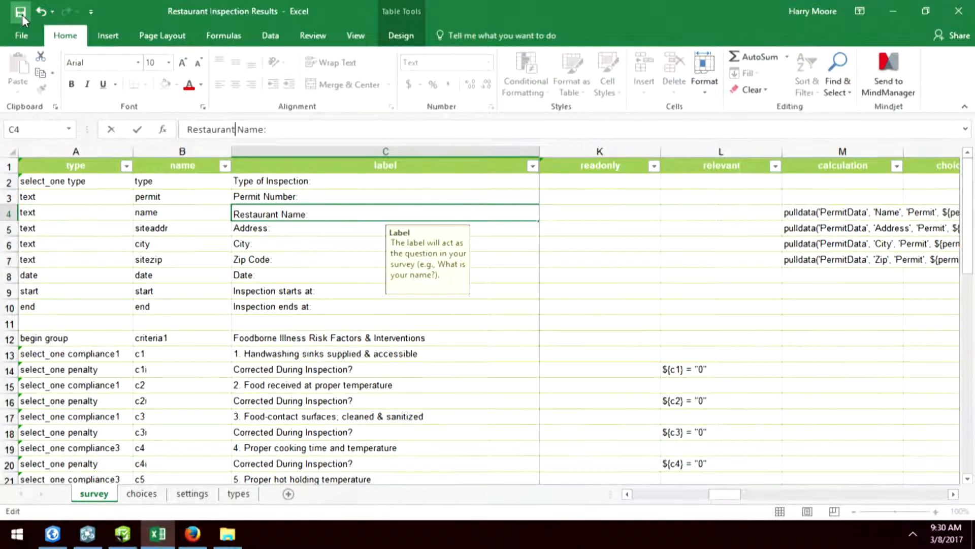
{"action": "left_click", "coordinate": [122, 533]}
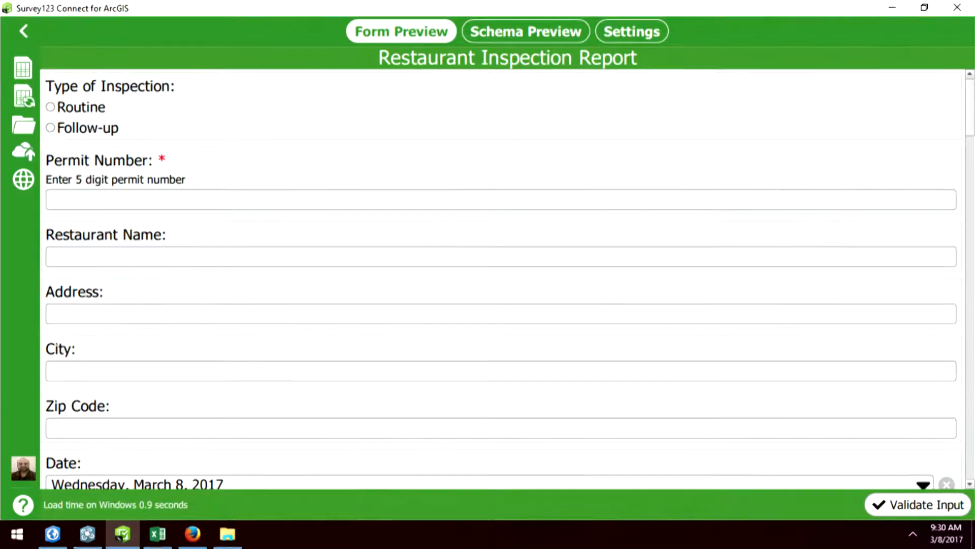
Return to the survey spreadsheet in Excel after checking the refreshed preview
{"action": "left_click", "coordinate": [157, 534]}
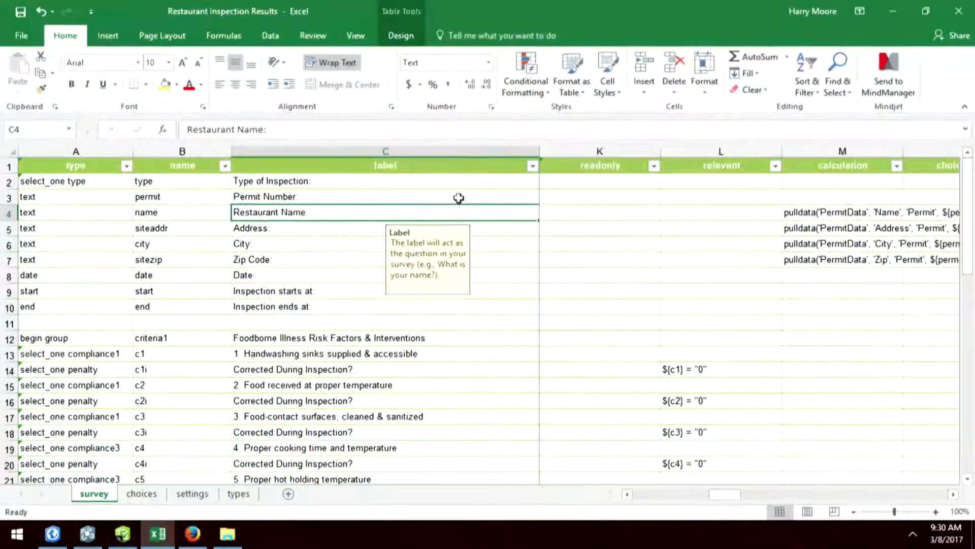
{"action": "left_click", "coordinate": [385, 196]}
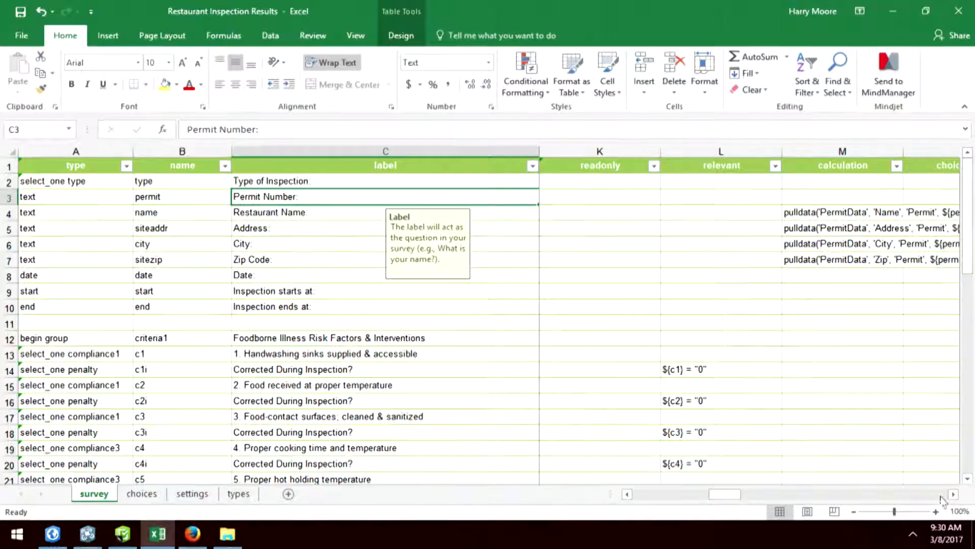
{"action": "left_click", "coordinate": [953, 494]}
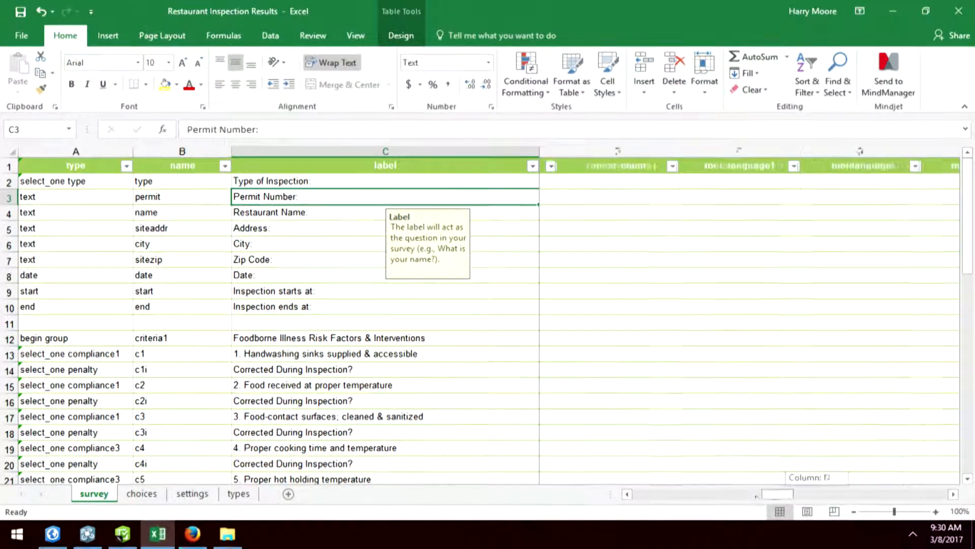
{"action": "left_click", "coordinate": [599, 196]}
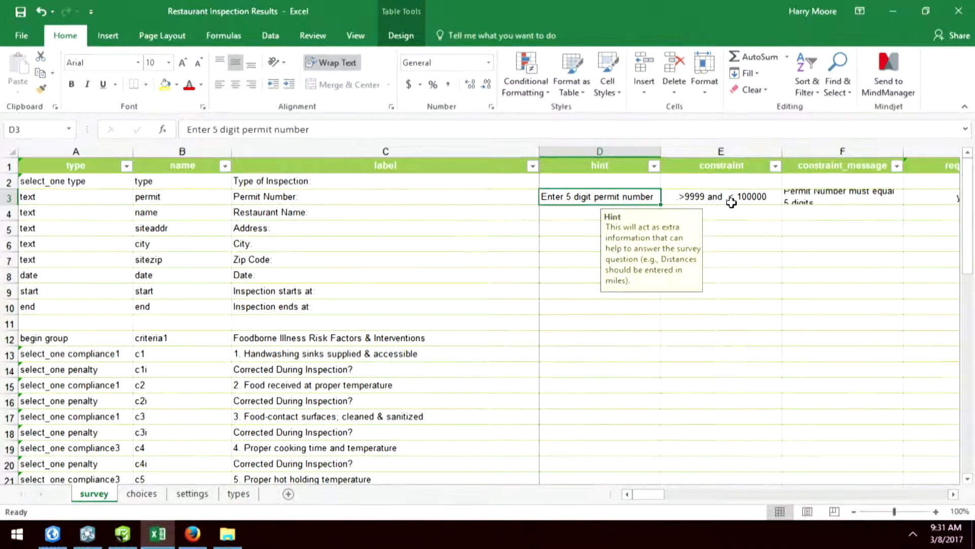
{"action": "left_click", "coordinate": [842, 196]}
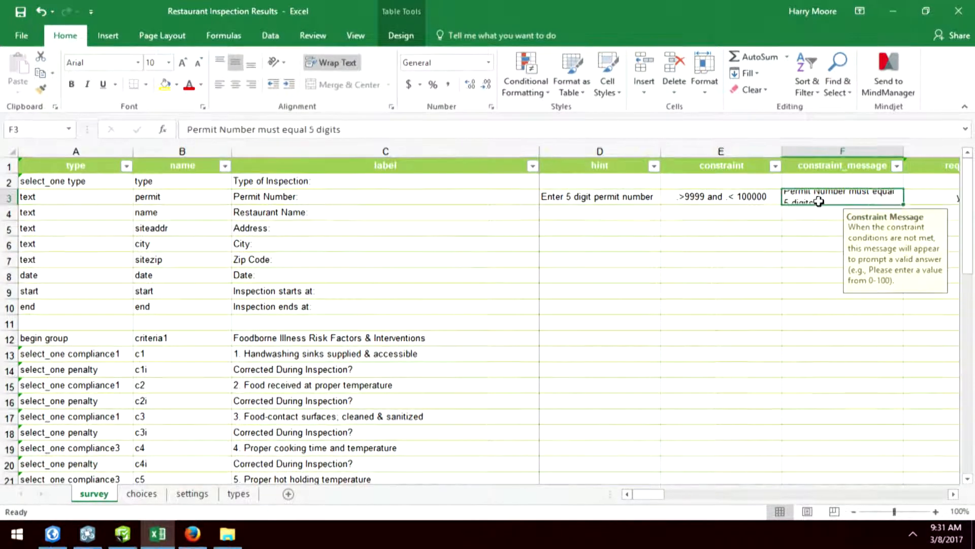
{"action": "left_click", "coordinate": [957, 493]}
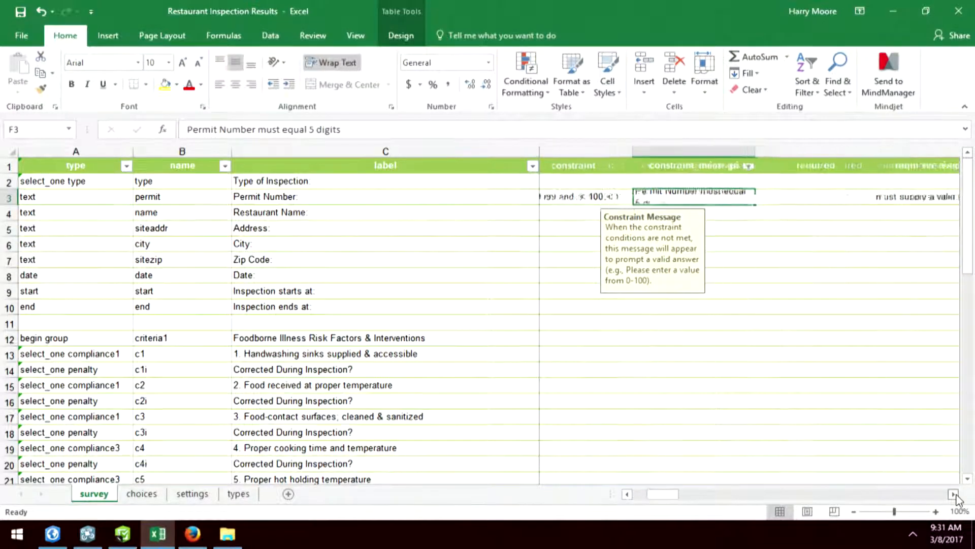
{"action": "scroll", "scroll_direction": "right", "scroll_amount": 3}
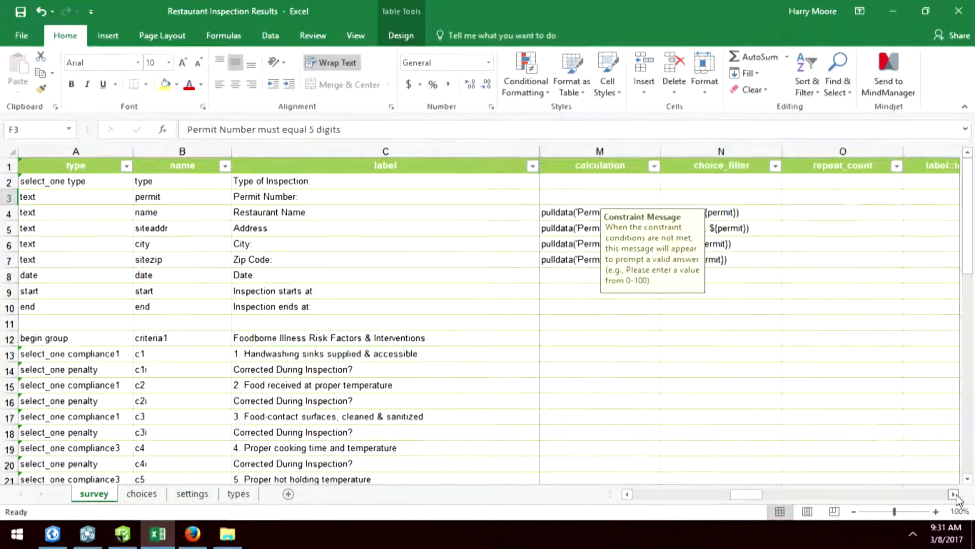
{"action": "left_click", "coordinate": [599, 260]}
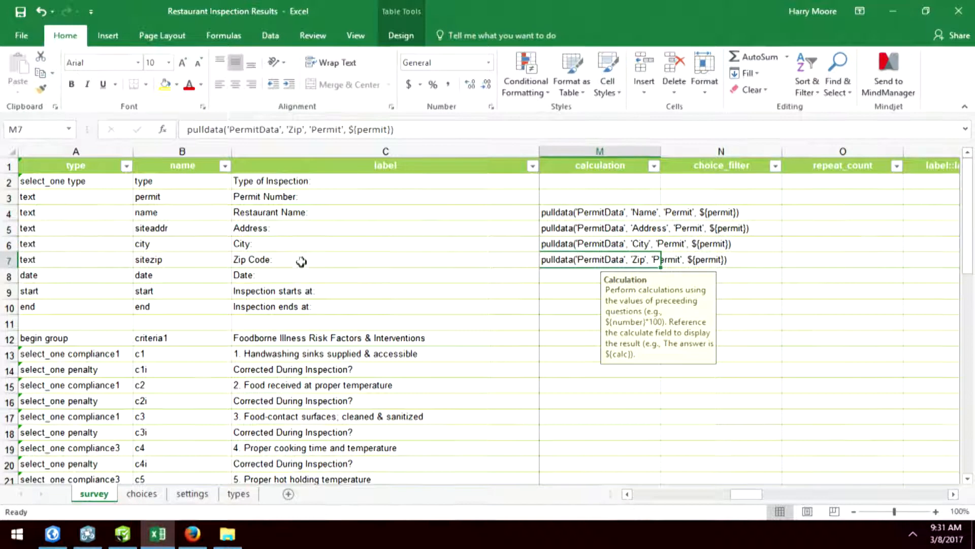
{"action": "mouse_move", "coordinate": [299, 266]}
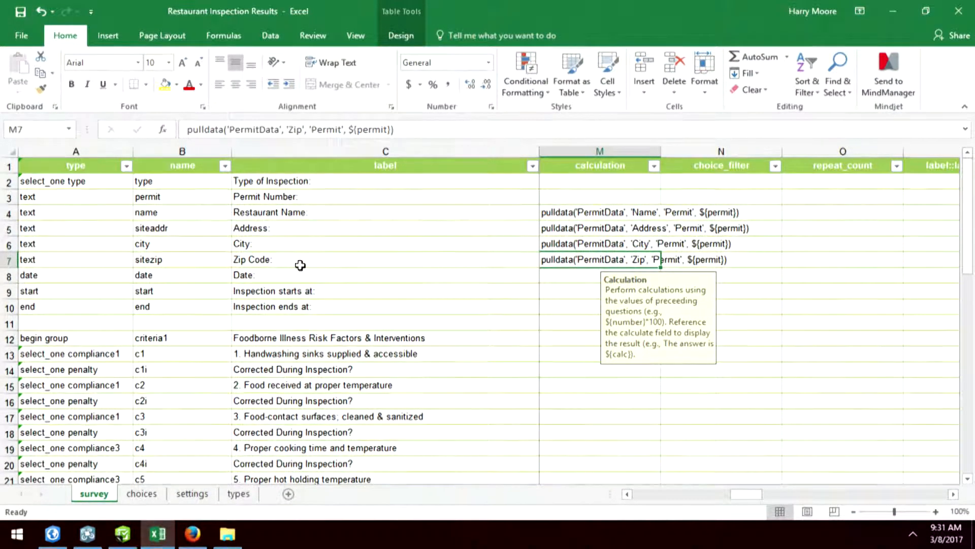
{"action": "scroll", "scroll_direction": "down", "scroll_amount": 3}
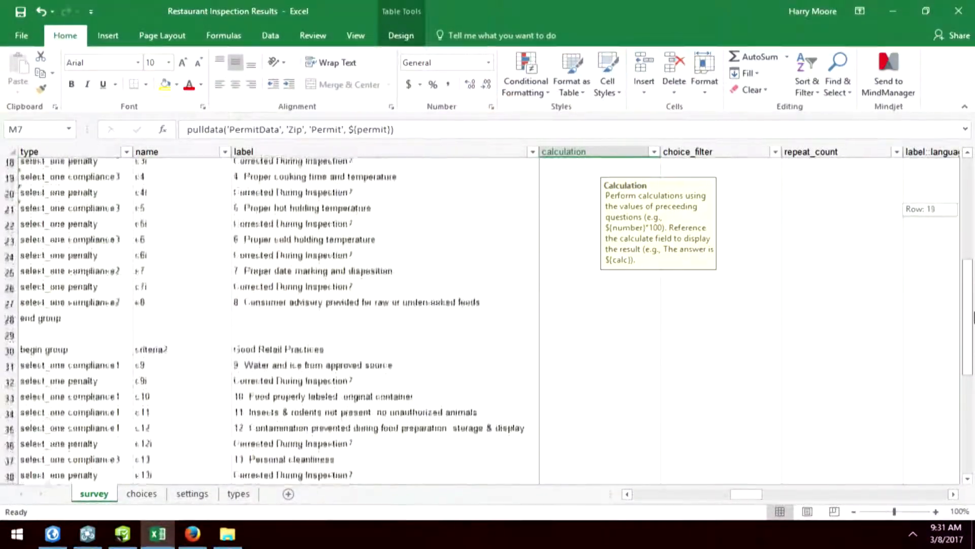
{"action": "scroll", "scroll_direction": "down", "scroll_amount": 3}
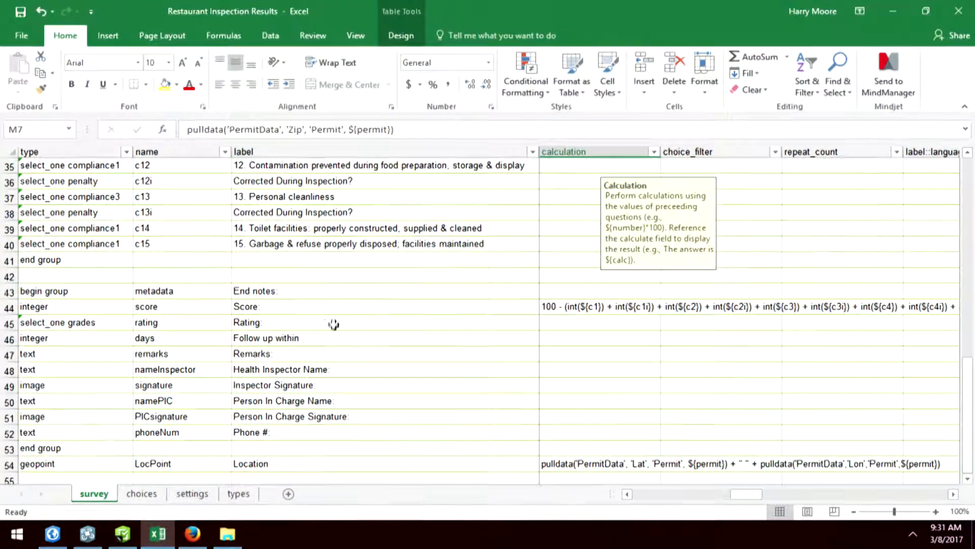
{"action": "left_click", "coordinate": [382, 305]}
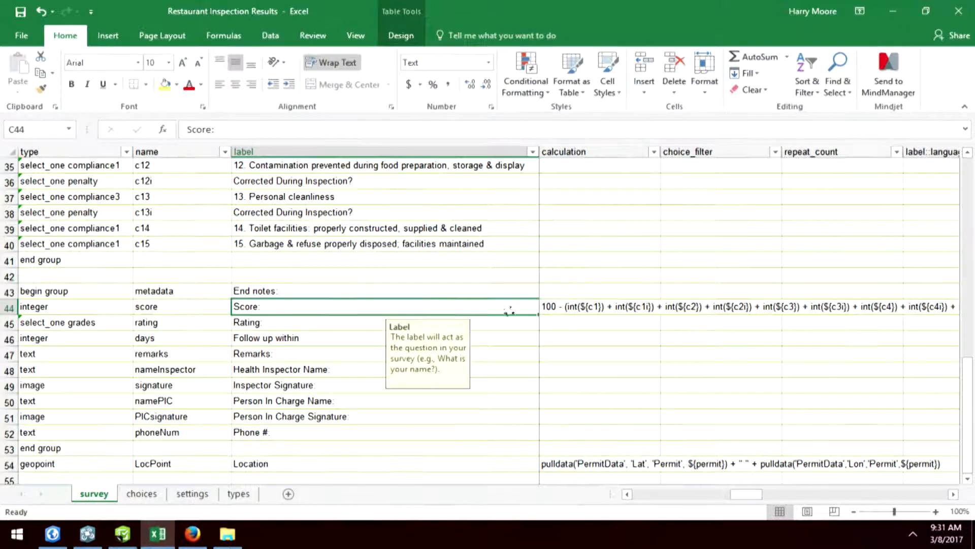
{"action": "left_click", "coordinate": [597, 306]}
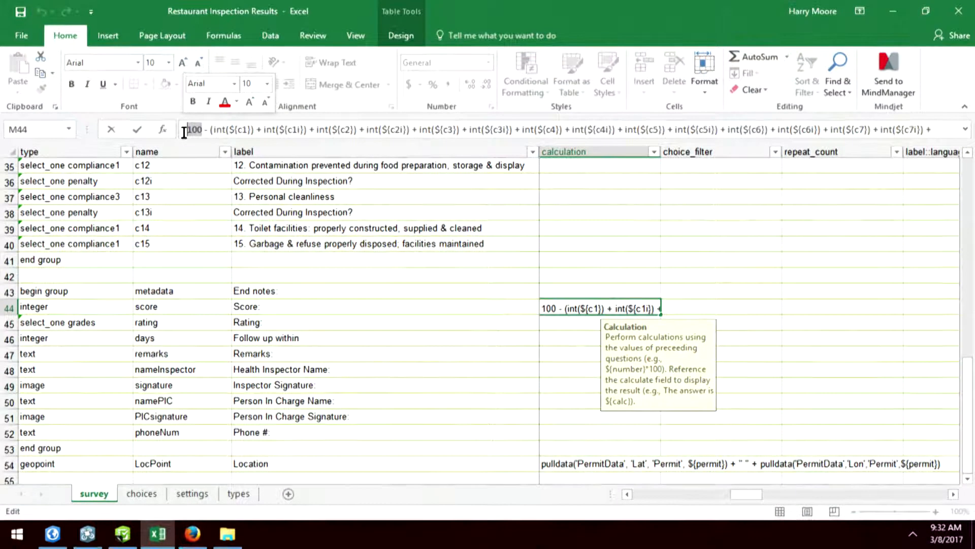
{"action": "left_click", "coordinate": [123, 534]}
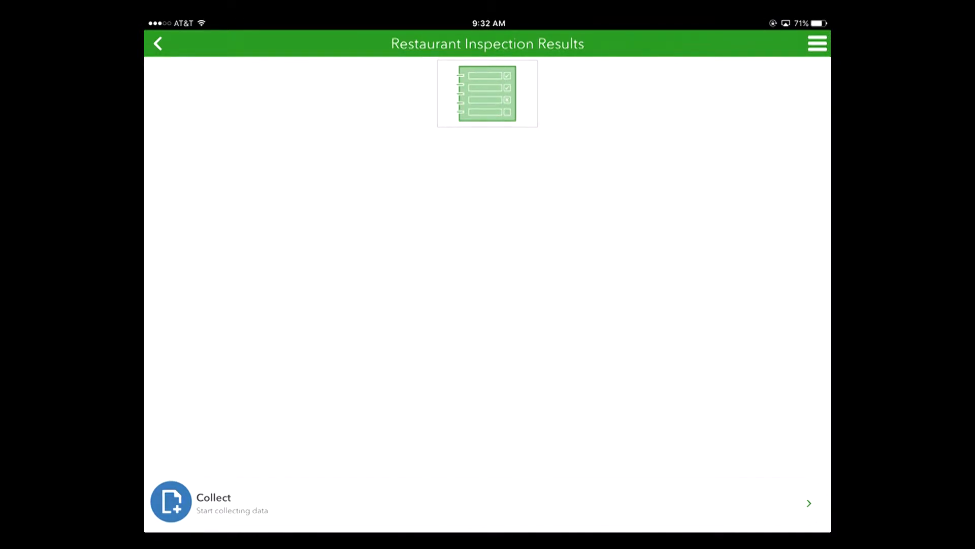
Delete Restaurant Inspection Results from the iPad and list surveys available to download
{"action": "left_click", "coordinate": [818, 43]}
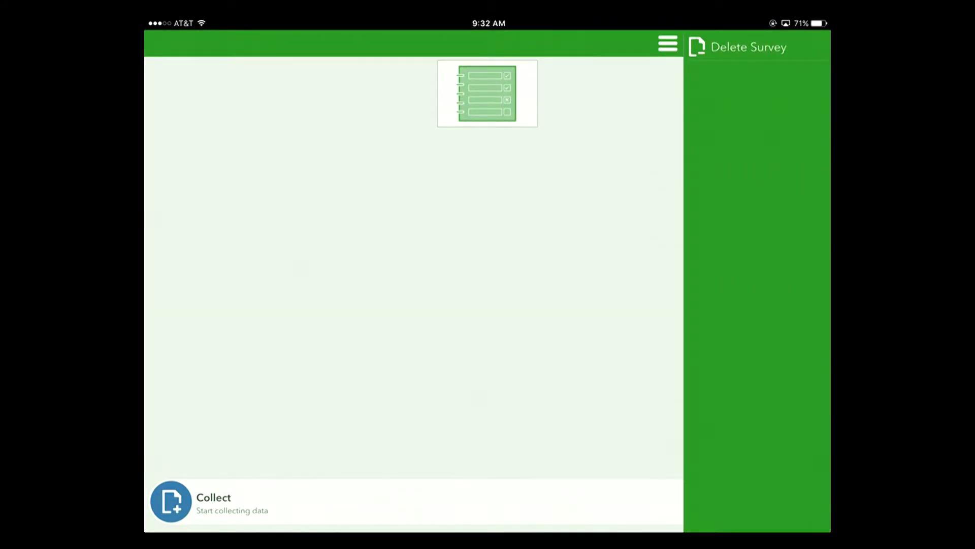
{"action": "left_click", "coordinate": [746, 47]}
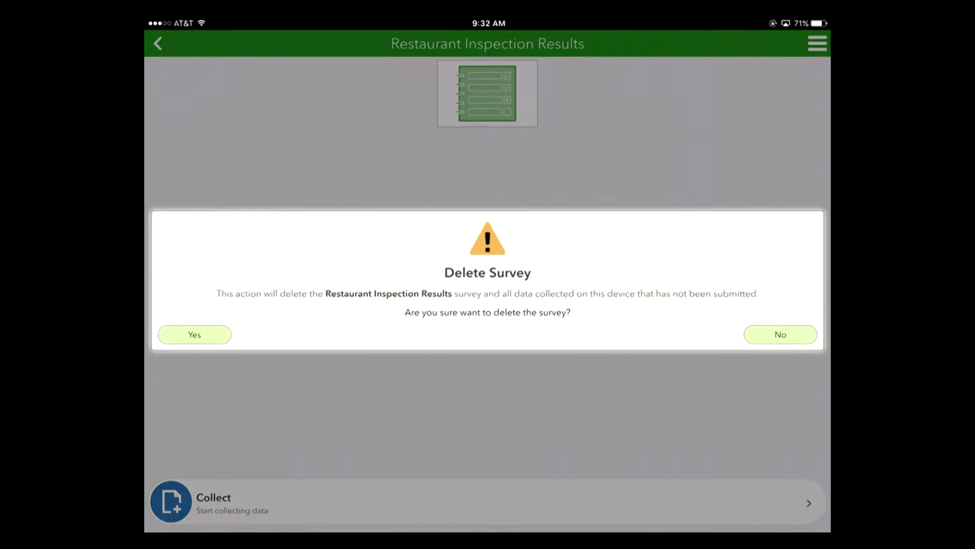
{"action": "left_click", "coordinate": [194, 334]}
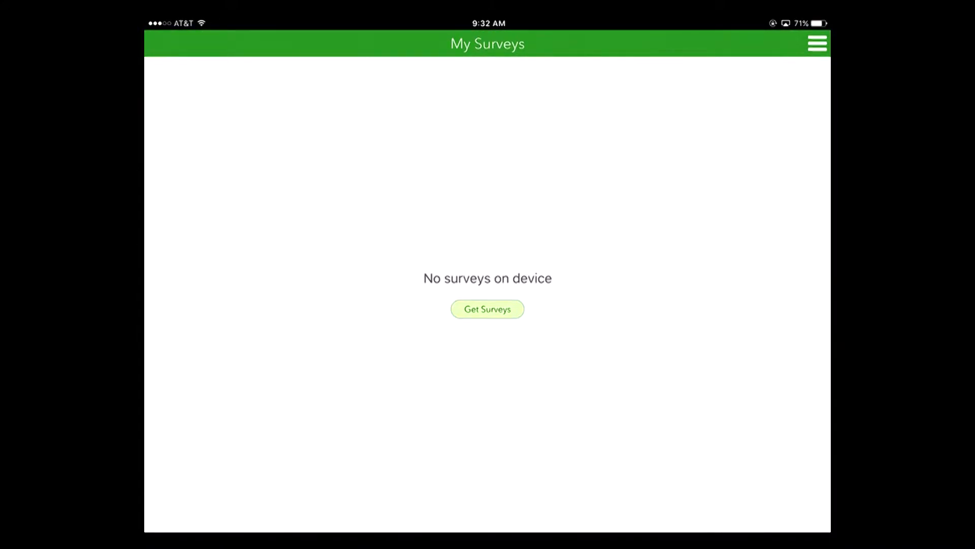
{"action": "left_click", "coordinate": [817, 43]}
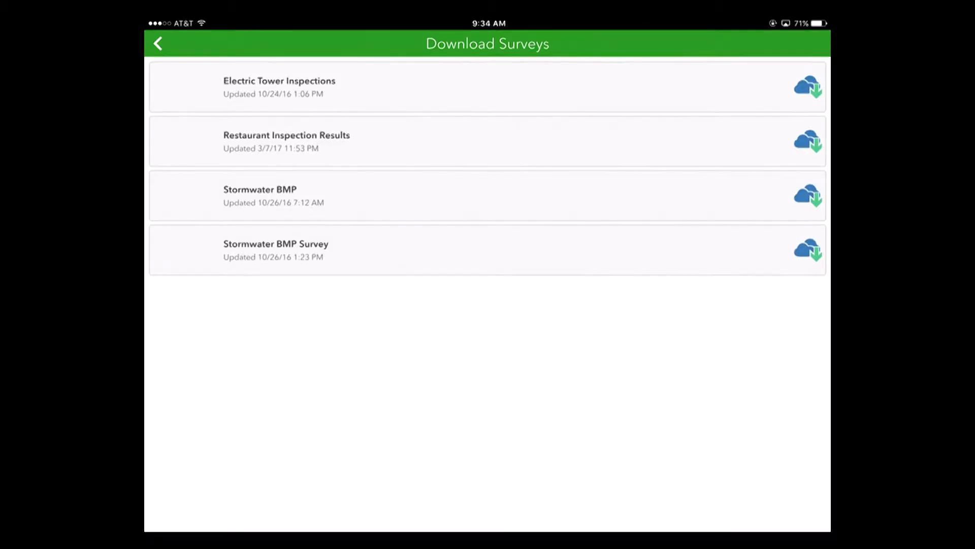
Re-download Restaurant Inspection Results, dismiss the completion message, and open the survey
{"action": "left_click", "coordinate": [809, 141]}
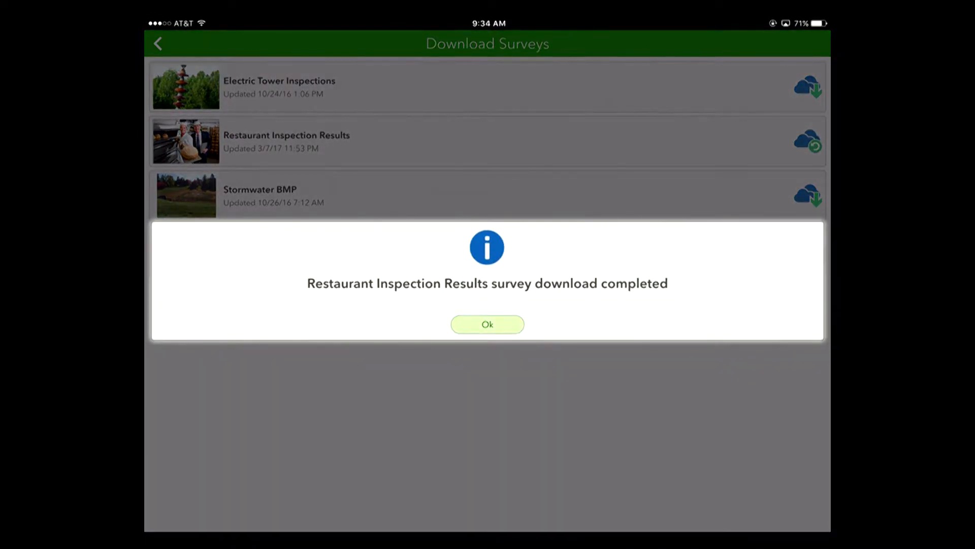
{"action": "left_click", "coordinate": [488, 325]}
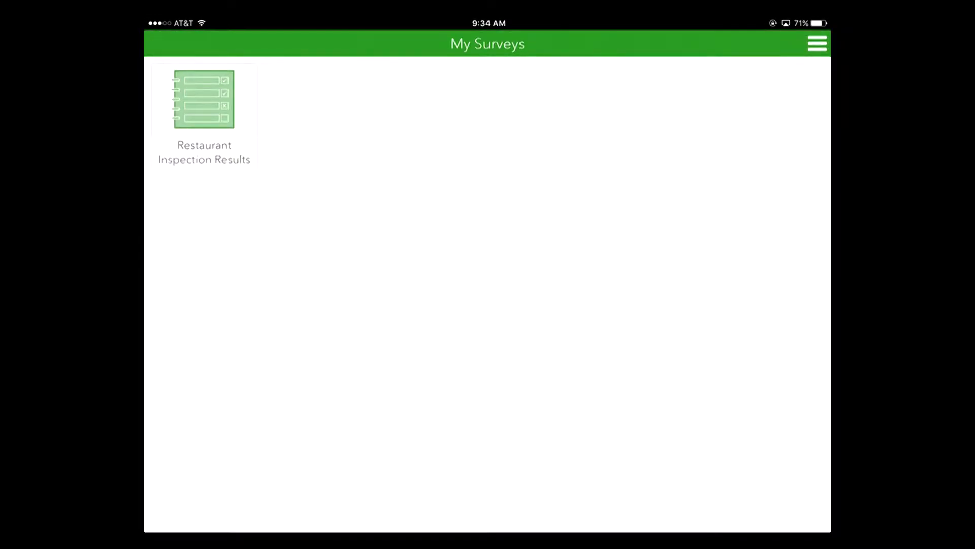
{"action": "left_click", "coordinate": [204, 99]}
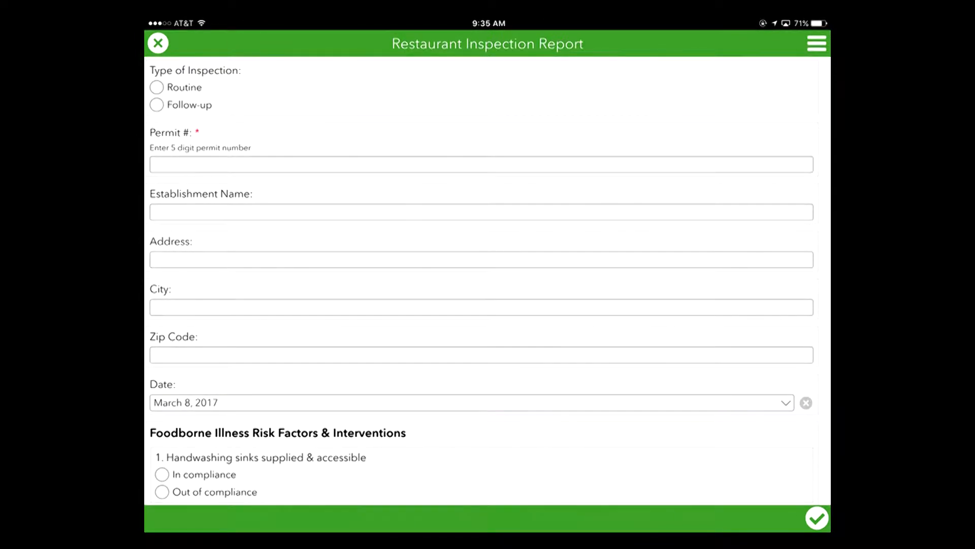
Choose Routine inspection and enter permit number 112345, dismissing the five-digit warning
{"action": "left_click", "coordinate": [157, 86]}
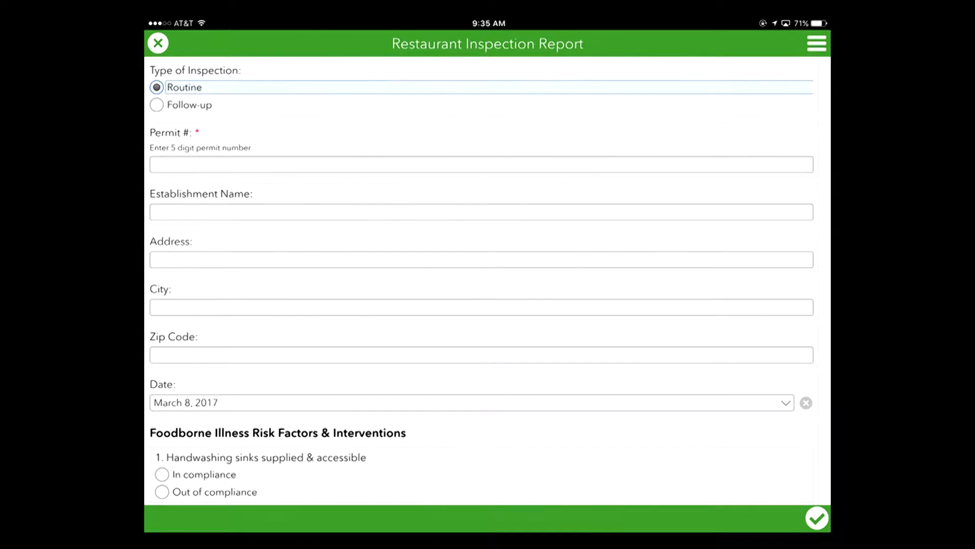
{"action": "left_click", "coordinate": [481, 164]}
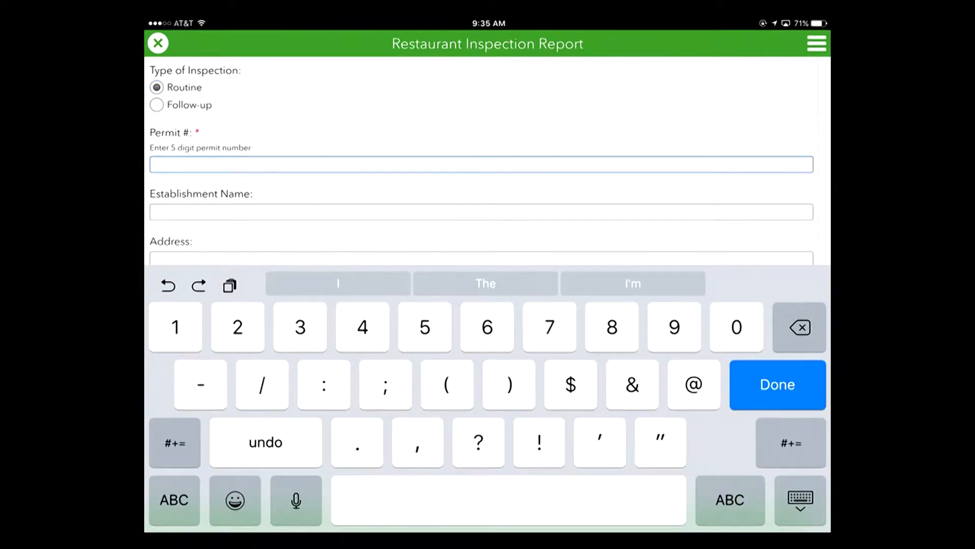
{"action": "type", "text": "112345"}
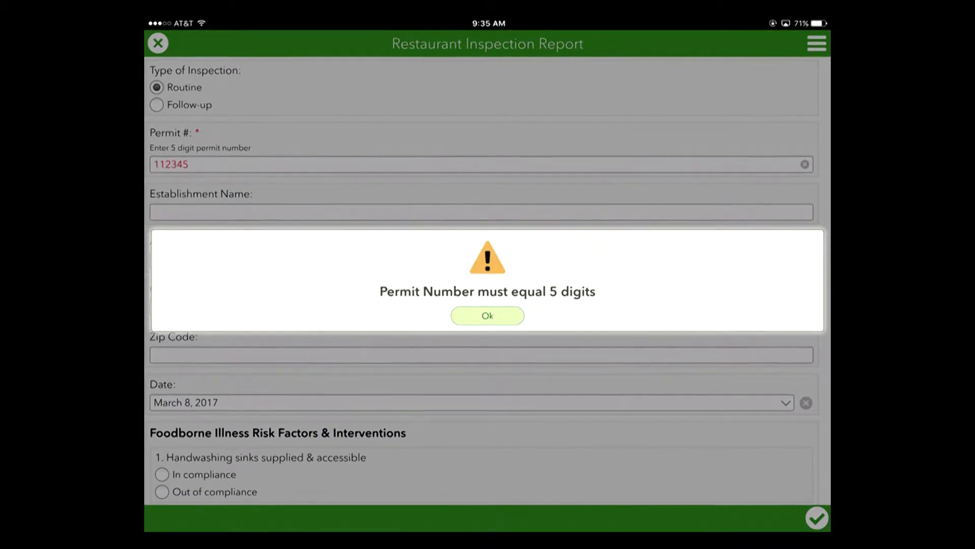
{"action": "left_click", "coordinate": [487, 315]}
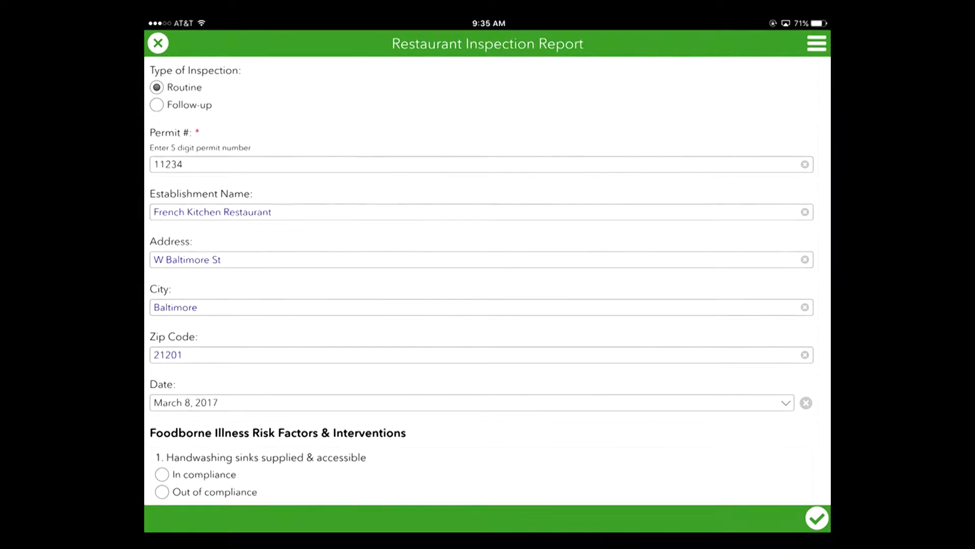
Mark handwashing sinks and received food temperature compliant, corrected Yes, and rate D
{"action": "scroll", "scroll_direction": "down", "scroll_amount": 3}
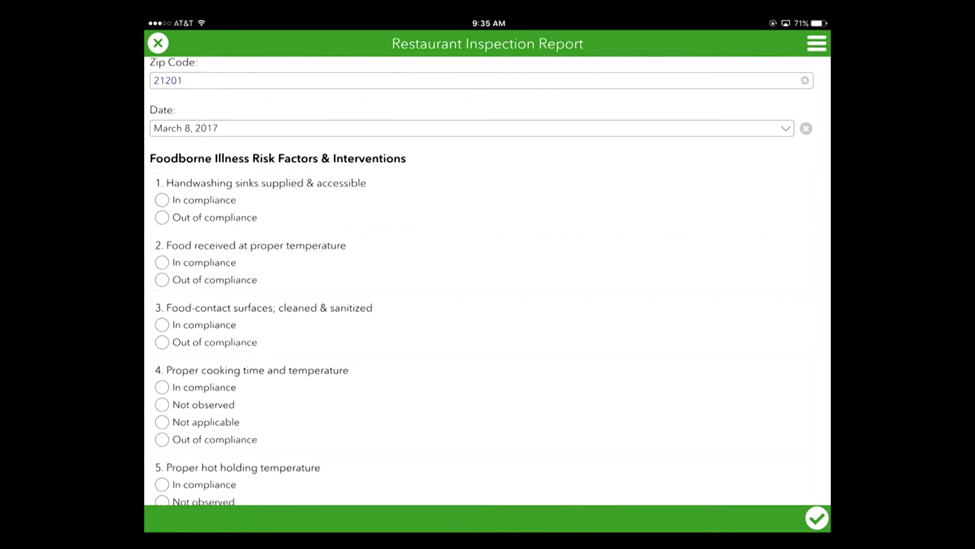
{"action": "left_click", "coordinate": [161, 199]}
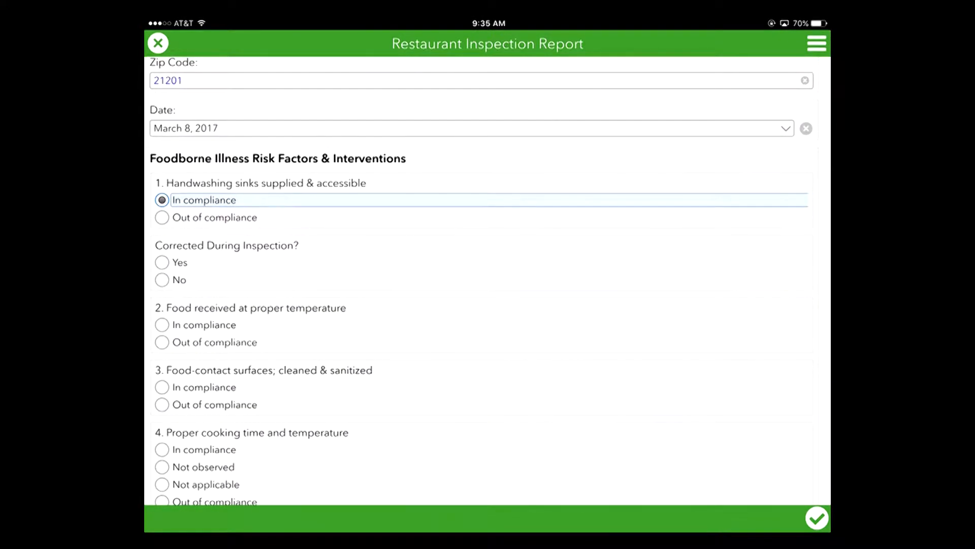
{"action": "left_click", "coordinate": [162, 263]}
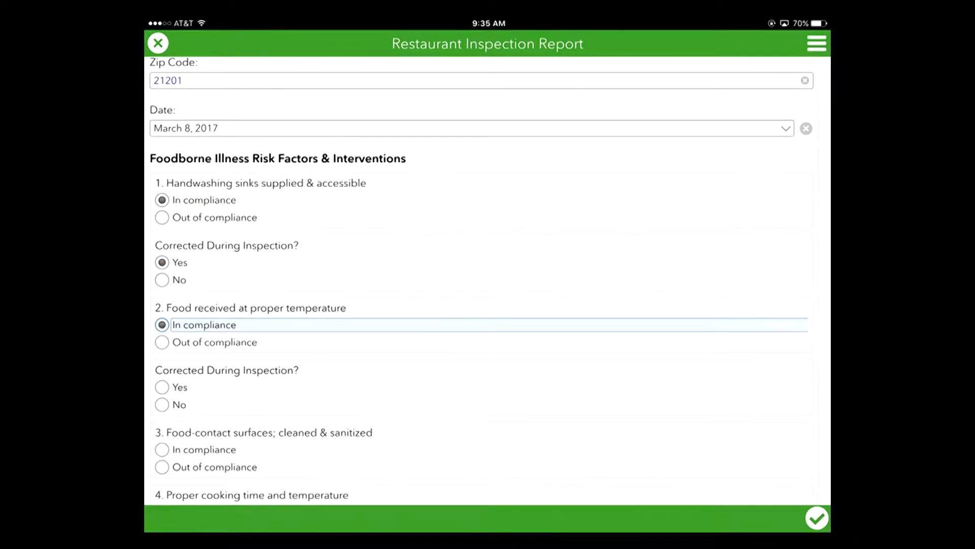
{"action": "left_click", "coordinate": [162, 388]}
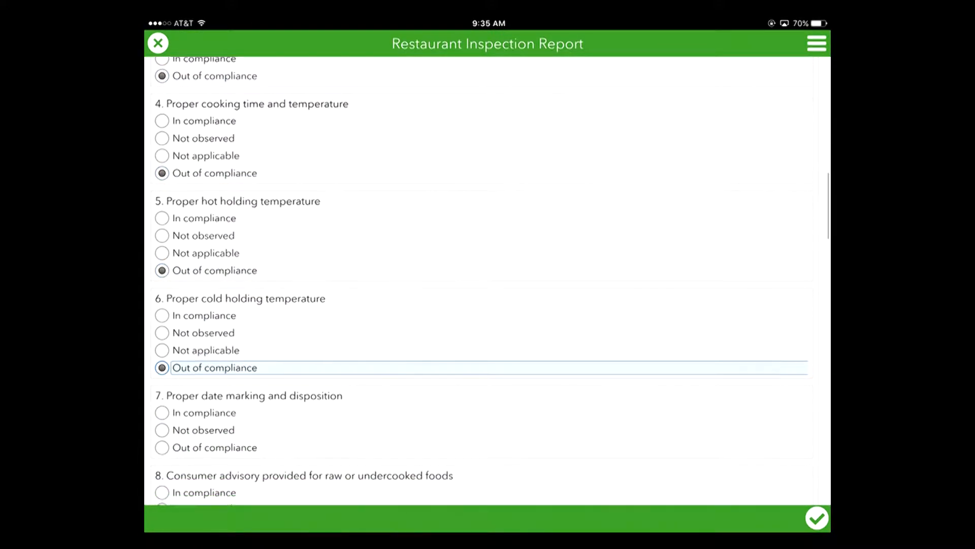
{"action": "scroll", "scroll_direction": "down", "scroll_amount": 3}
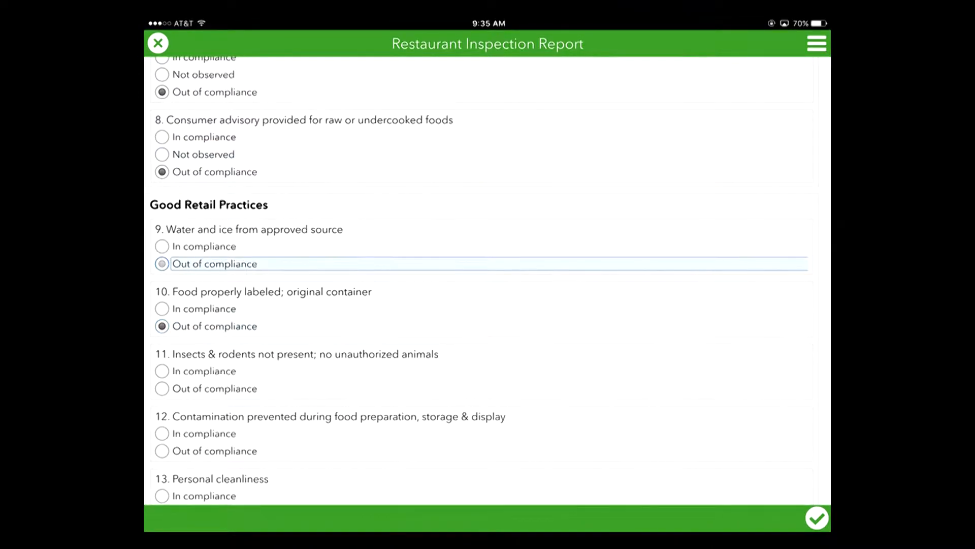
{"action": "scroll", "scroll_direction": "down", "scroll_amount": 3}
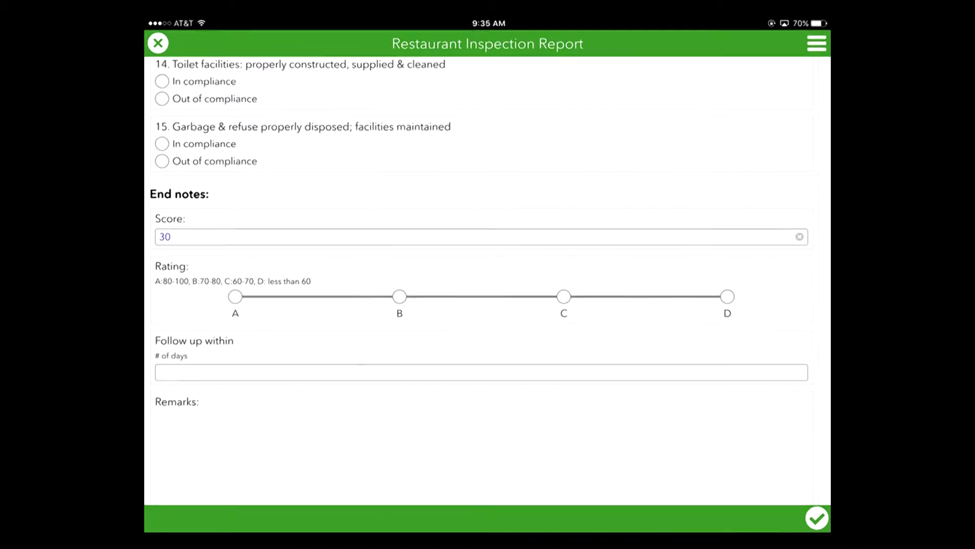
{"action": "left_click", "coordinate": [727, 297]}
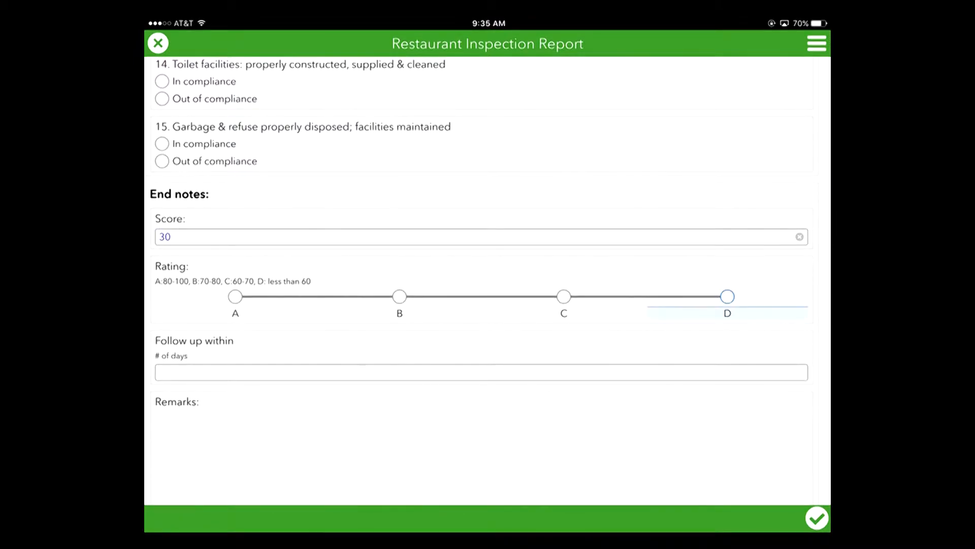
{"action": "left_click", "coordinate": [726, 296]}
{"action": "type", "text": "1"}
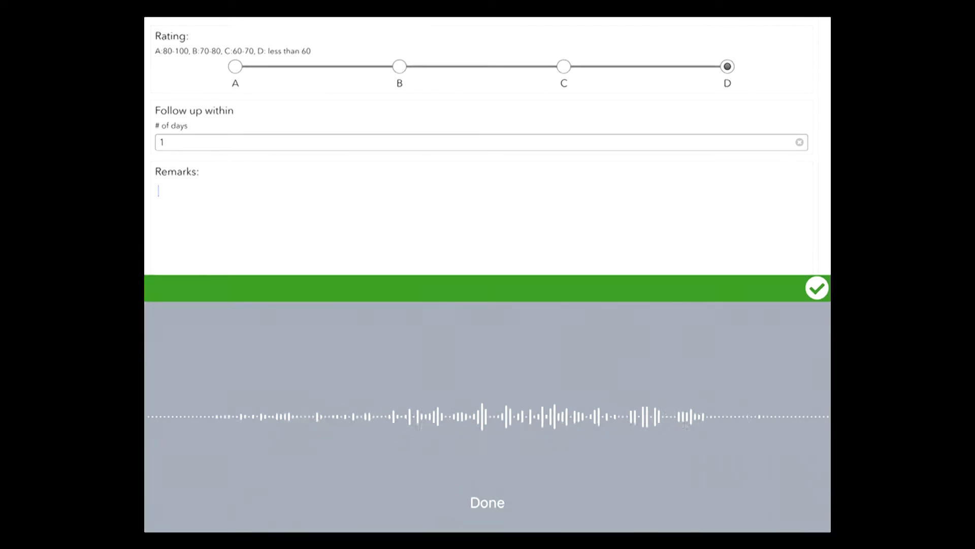
Dictate the remark 'This is the worst restaurant I've ever seen' and scroll to the signatures
{"action": "type", "text": "This is the worst restaurant I'"}
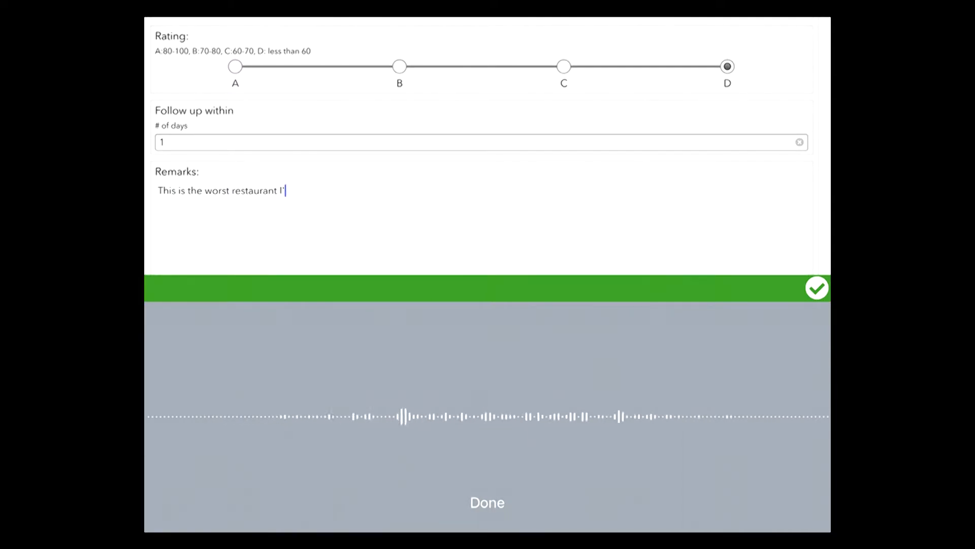
{"action": "type", "text": "ve ever seen"}
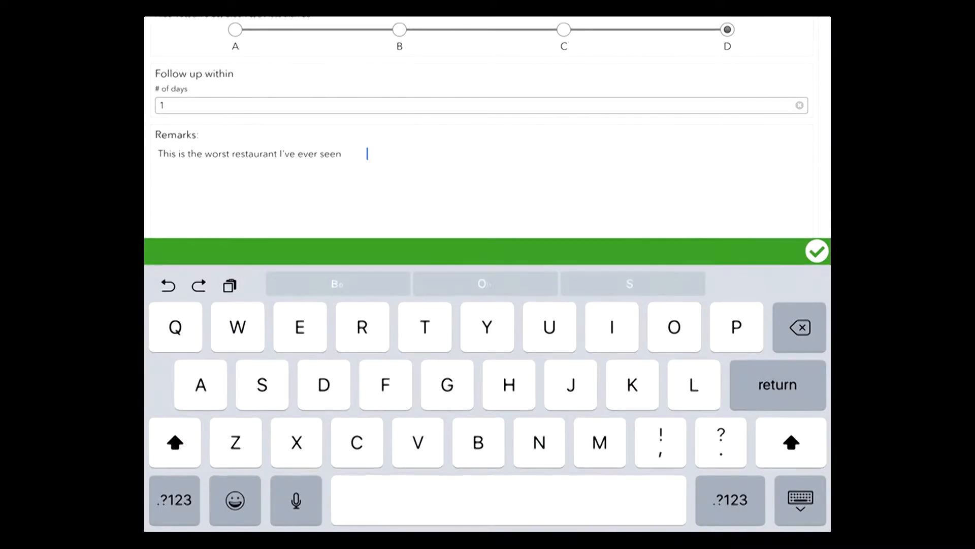
{"action": "scroll", "scroll_direction": "down", "scroll_amount": 3}
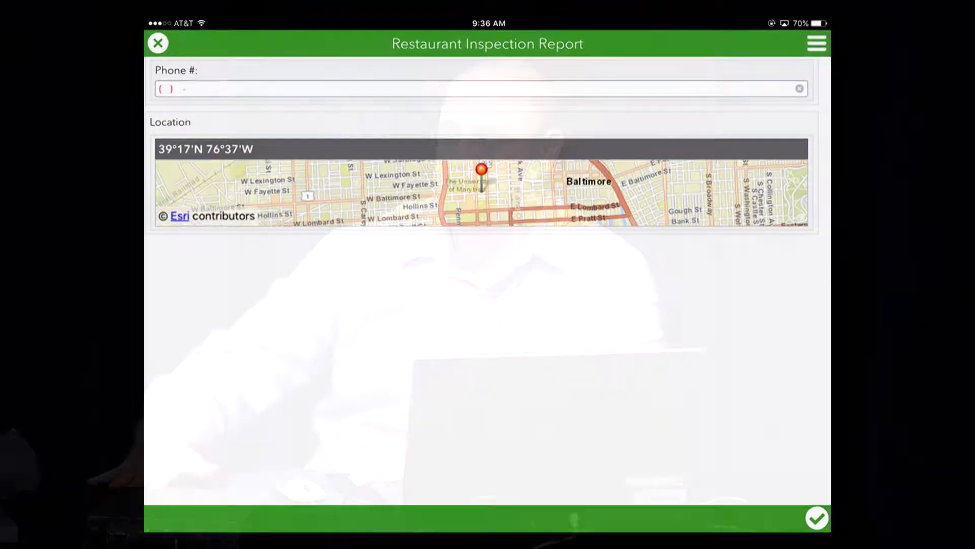
{"action": "scroll", "scroll_direction": "down", "scroll_amount": 3}
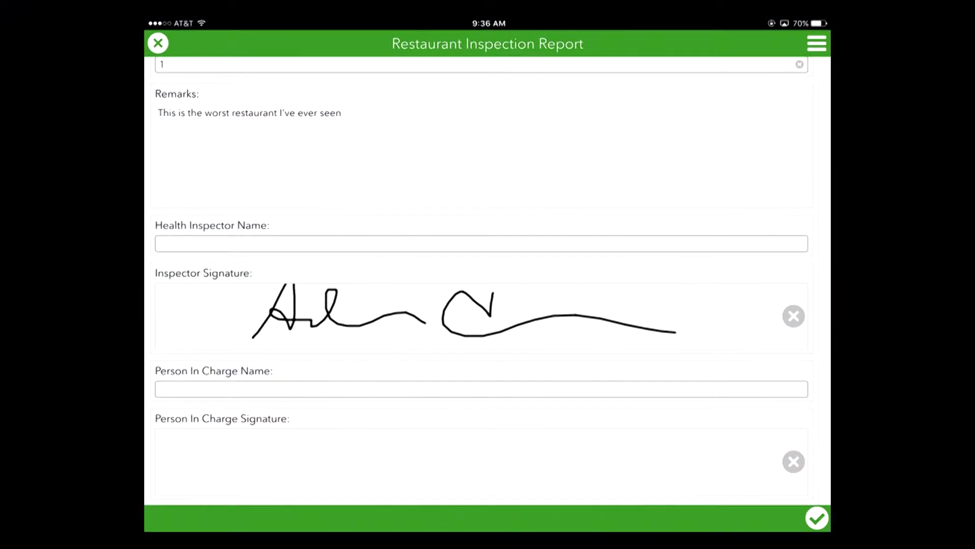
{"action": "scroll", "scroll_direction": "down", "scroll_amount": 3}
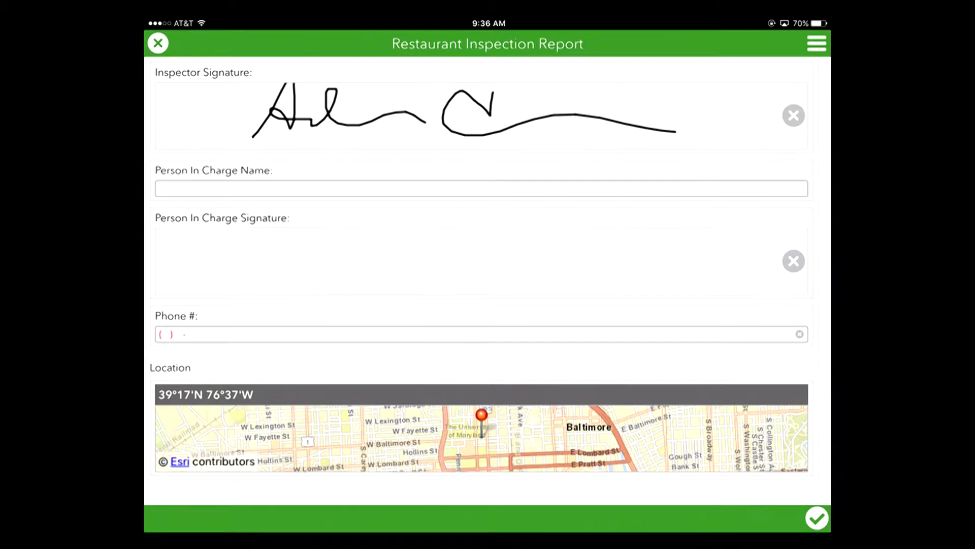
{"action": "left_click", "coordinate": [482, 334]}
{"action": "type", "text": "(555) 555-5555"}
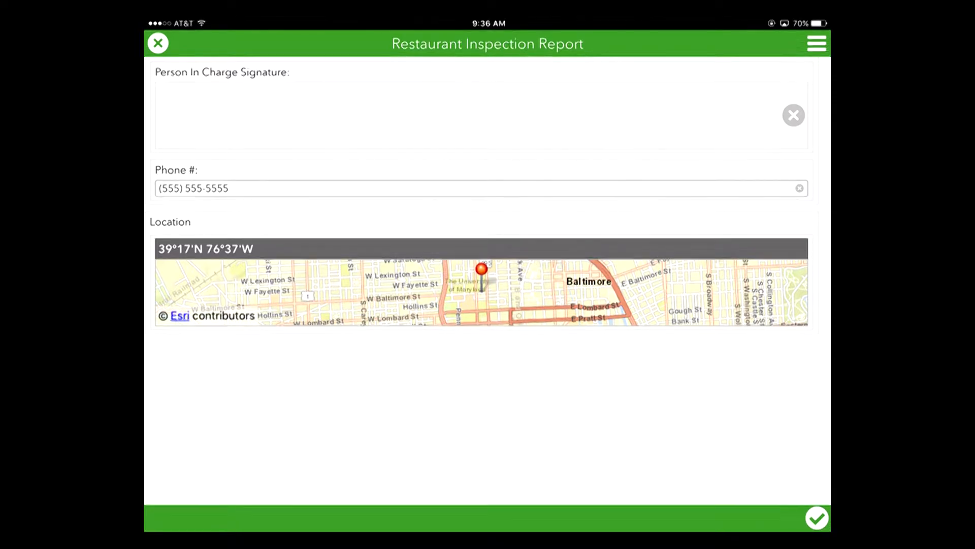
{"action": "left_click", "coordinate": [816, 517]}
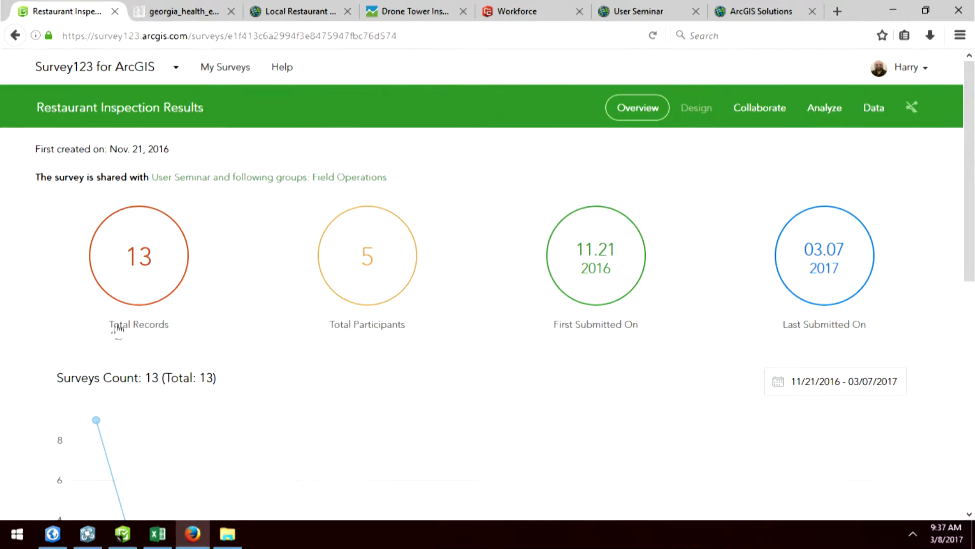
{"action": "mouse_move", "coordinate": [139, 327]}
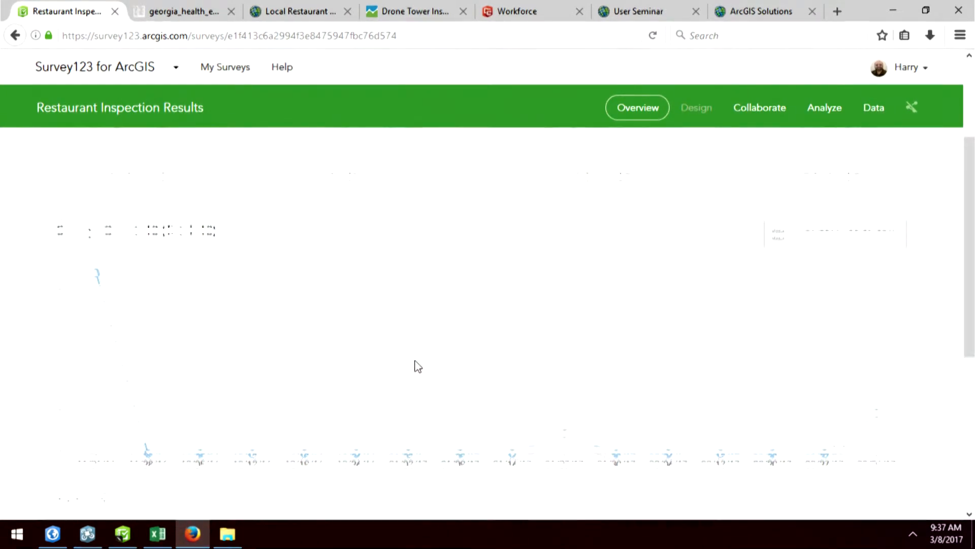
{"action": "left_click", "coordinate": [829, 107]}
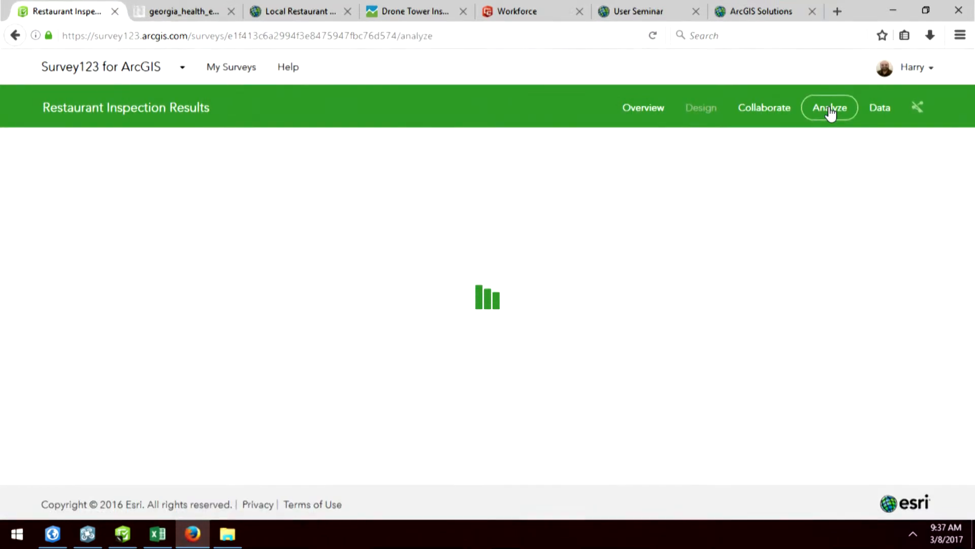
{"action": "left_click", "coordinate": [829, 107]}
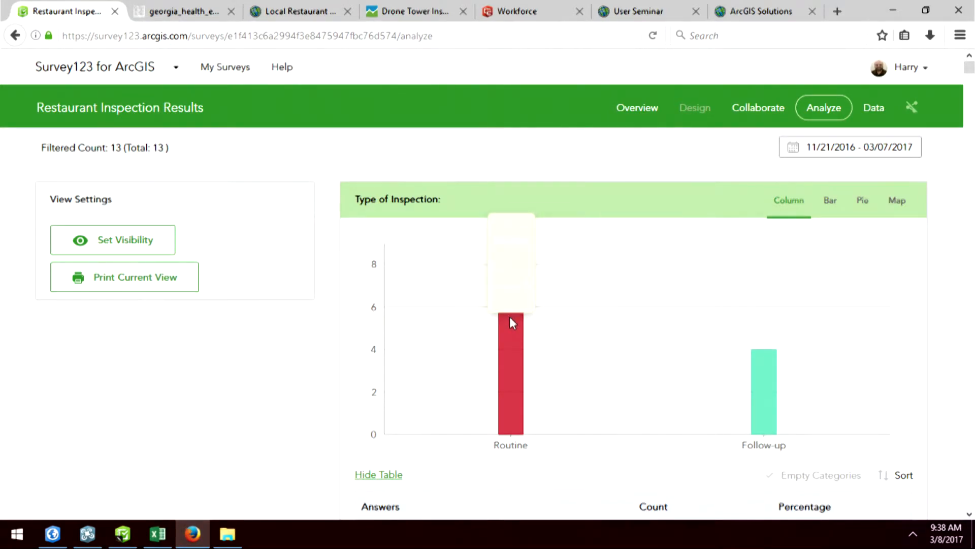
{"action": "mouse_move", "coordinate": [511, 311]}
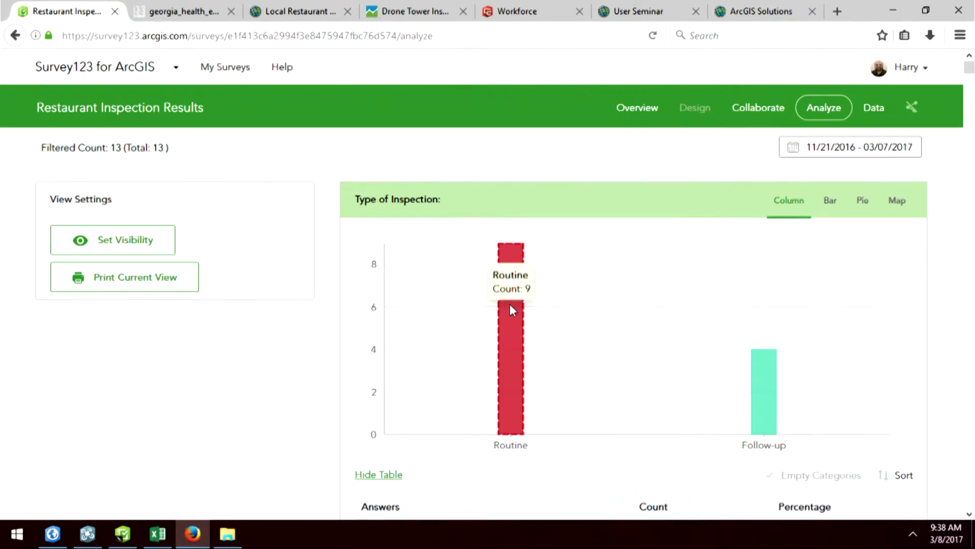
{"action": "mouse_move", "coordinate": [770, 390]}
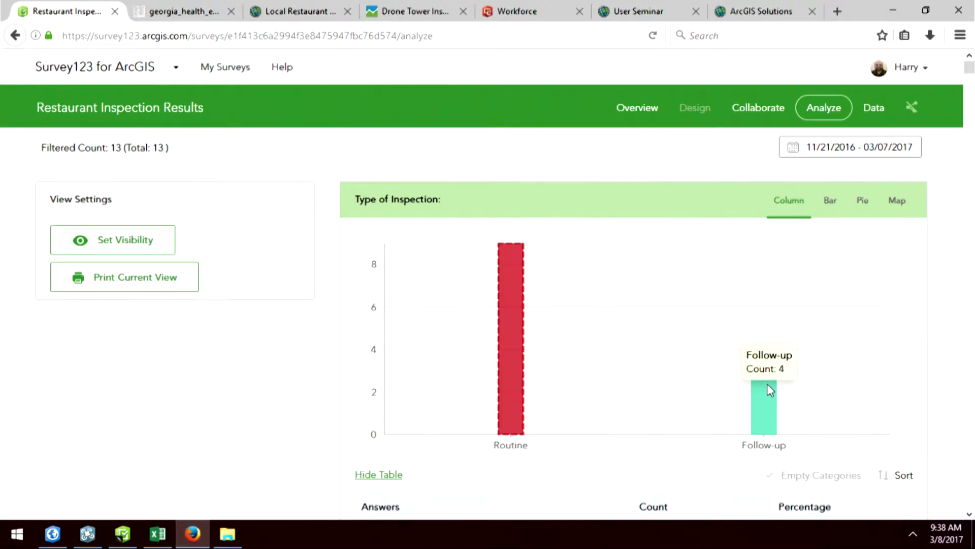
{"action": "scroll", "scroll_direction": "down", "scroll_amount": 3}
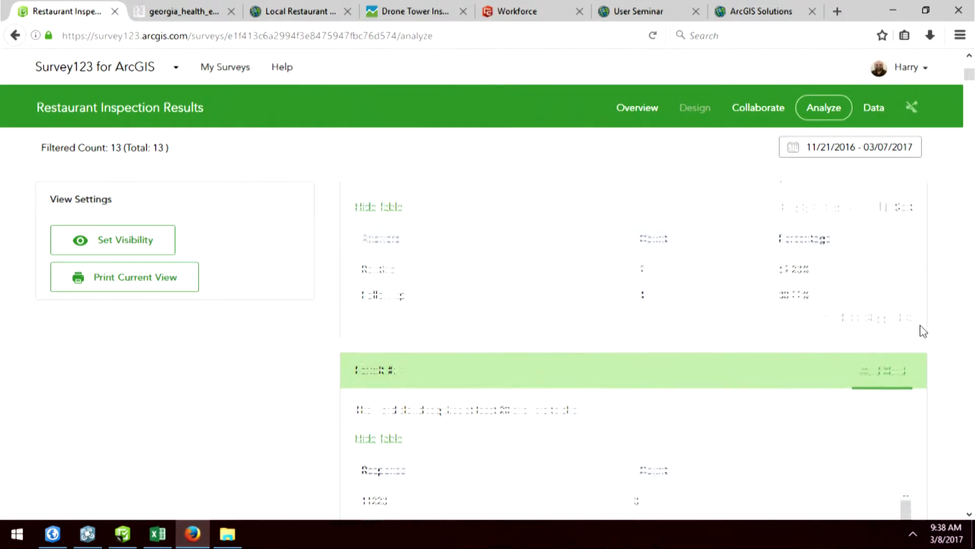
{"action": "scroll", "scroll_direction": "down", "scroll_amount": 3}
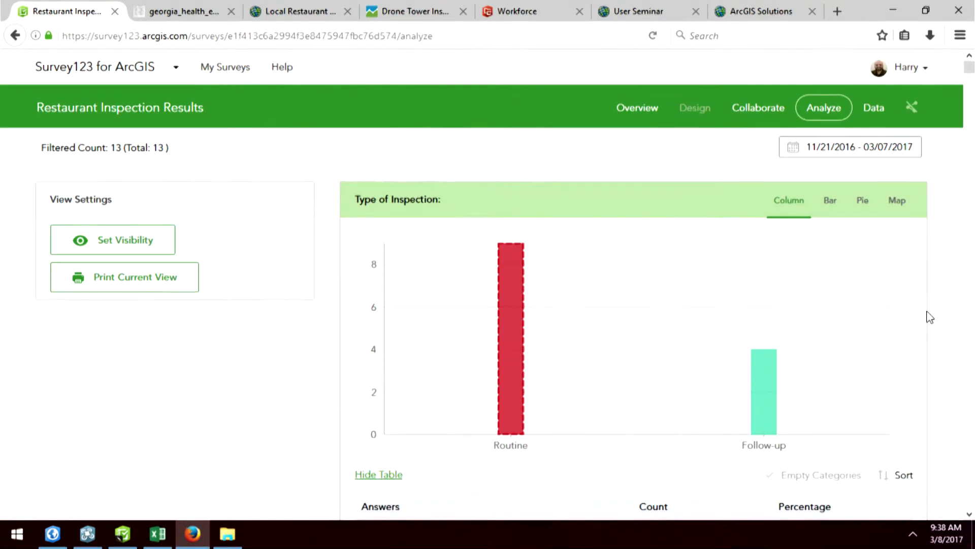
{"action": "mouse_move", "coordinate": [874, 107]}
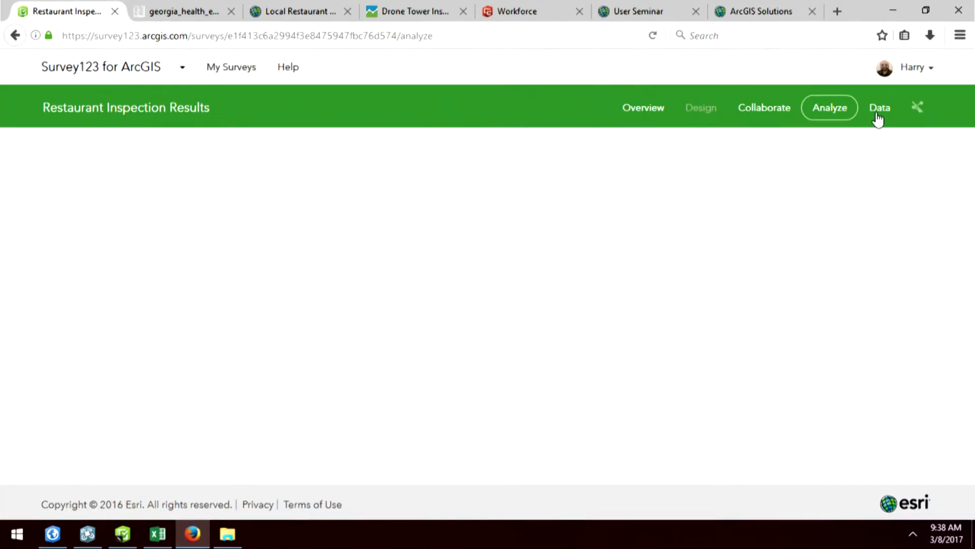
Show the 13 inspection records on the Data page and list CSV, Shapefile, File Geodatabase exports
{"action": "left_click", "coordinate": [880, 108]}
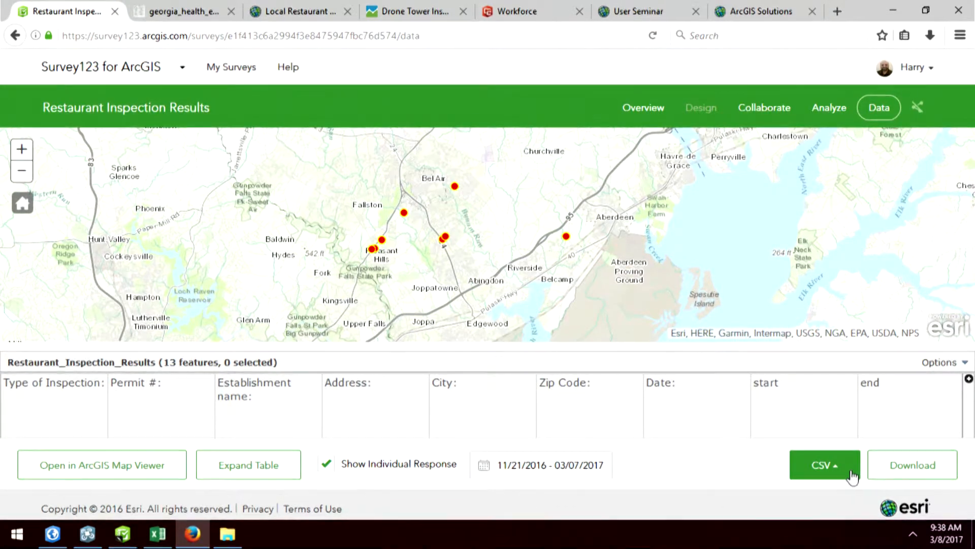
{"action": "left_click", "coordinate": [824, 465]}
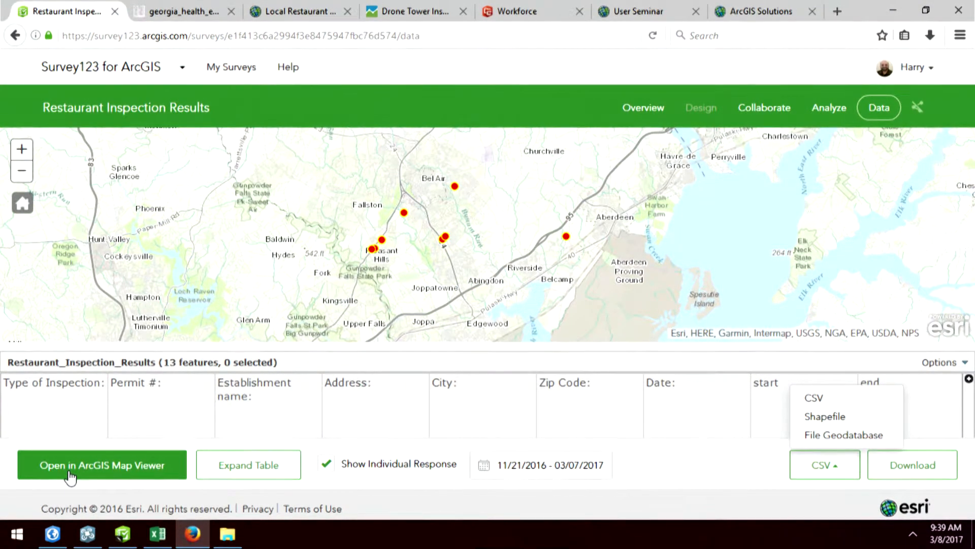
Open the inspection results in ArcGIS Map Viewer and start saving them as a new map
{"action": "left_click", "coordinate": [102, 465]}
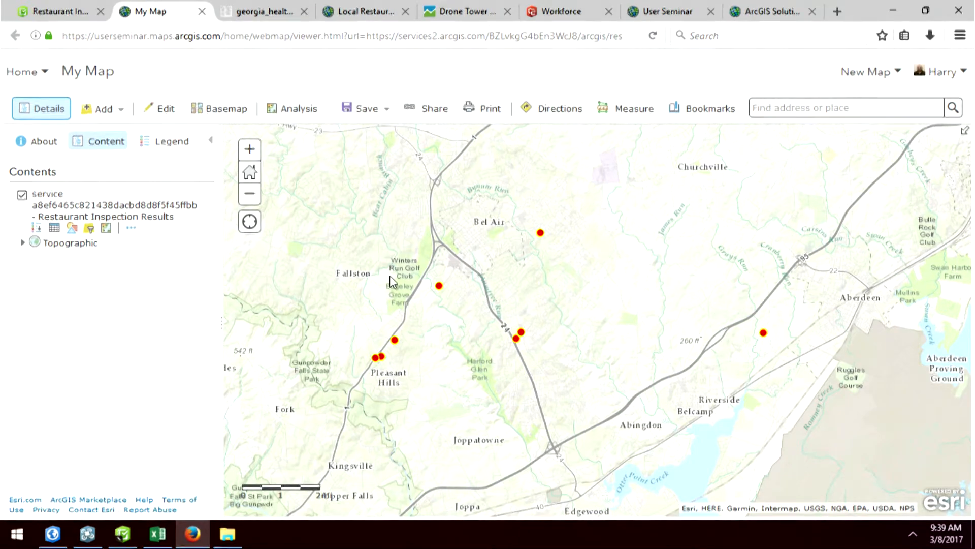
{"action": "left_click", "coordinate": [434, 108]}
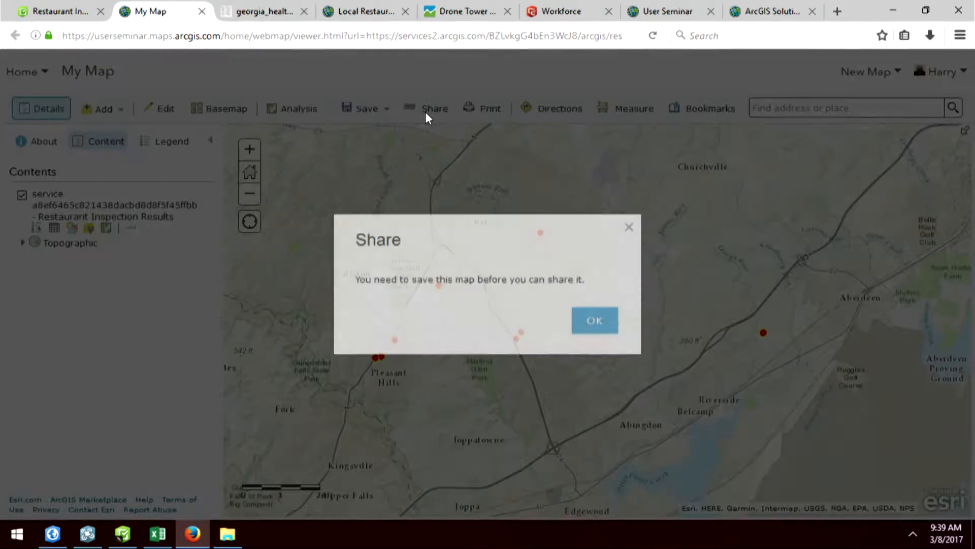
{"action": "left_click", "coordinate": [364, 108]}
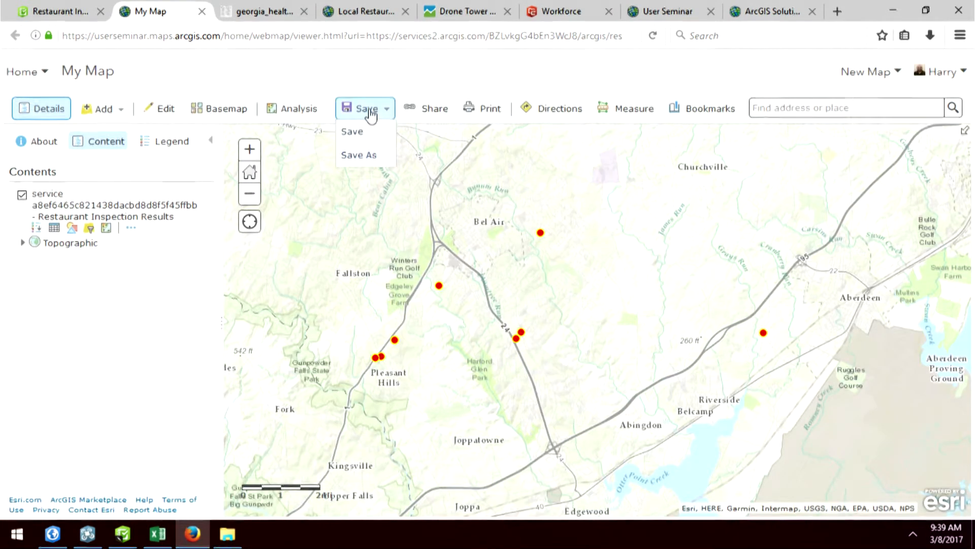
{"action": "left_click", "coordinate": [359, 154]}
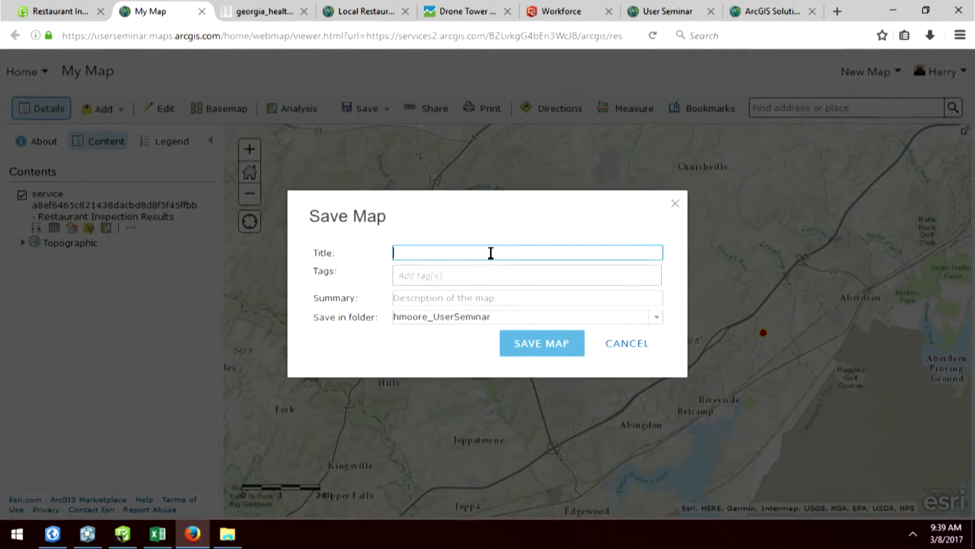
Title the map 'Inspection Locaitons Public', tag it restaurant, and save it
{"action": "type", "text": "Inspection"}
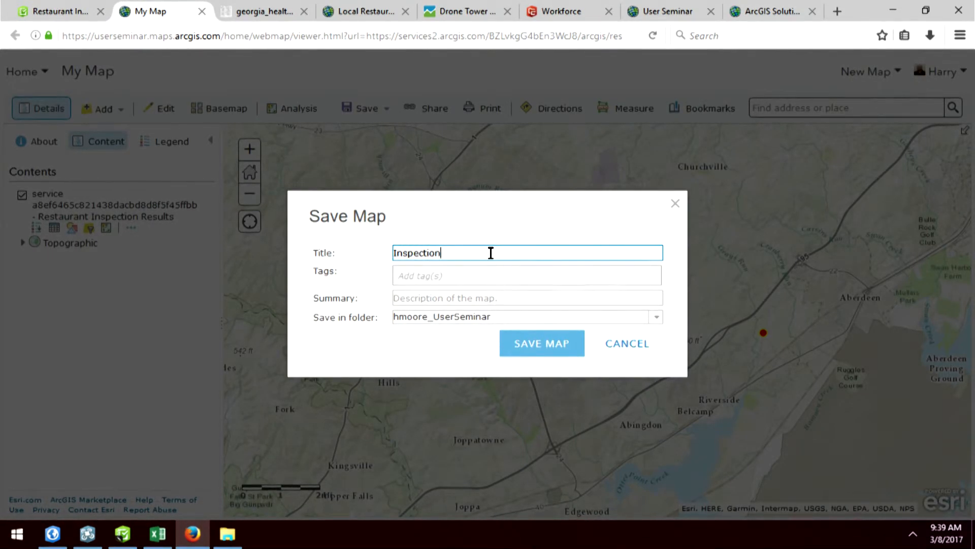
{"action": "type", "text": "Locaitons"}
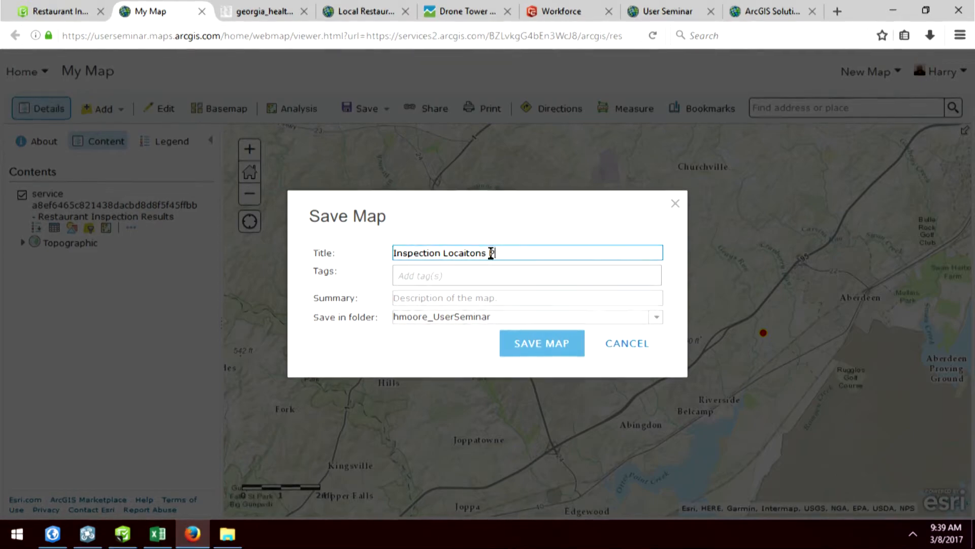
{"action": "type", "text": "Public"}
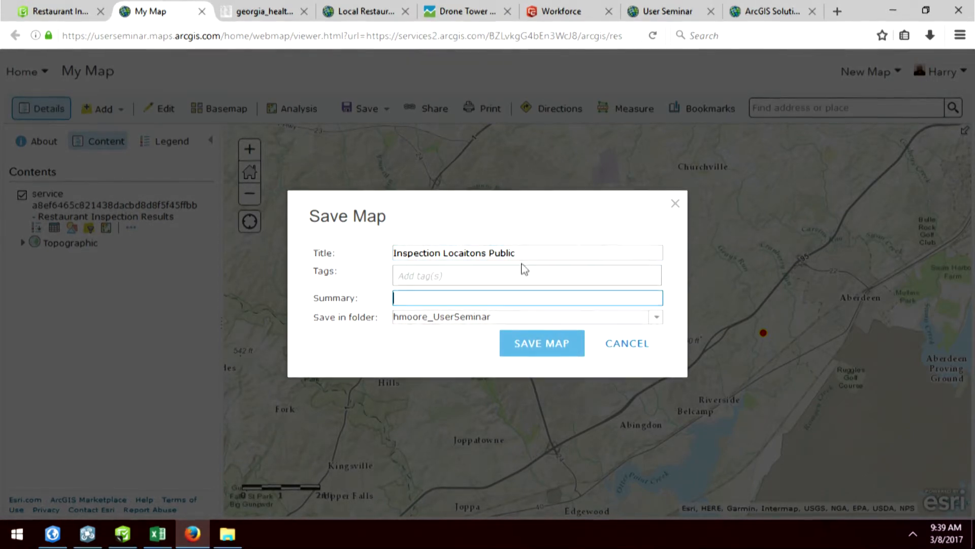
{"action": "type", "text": "r"}
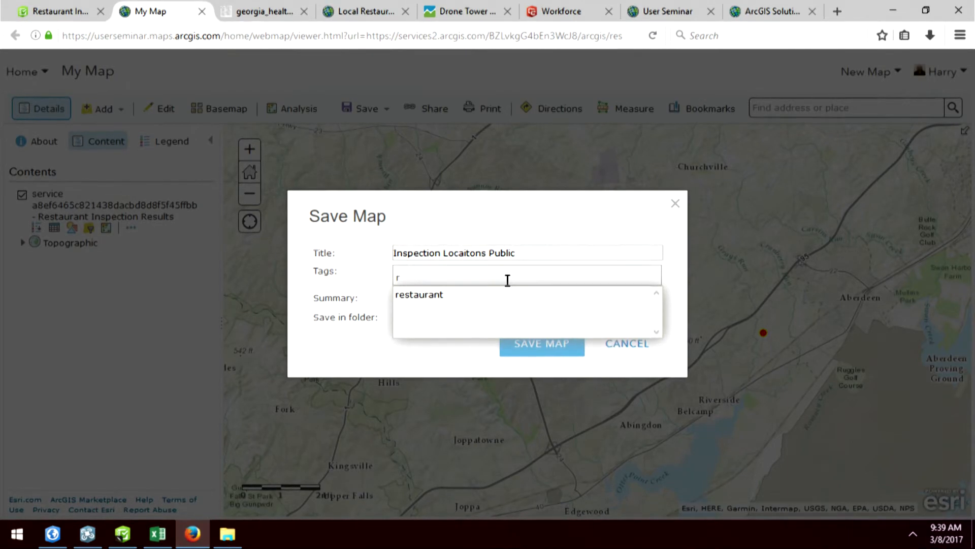
{"action": "left_click", "coordinate": [541, 343]}
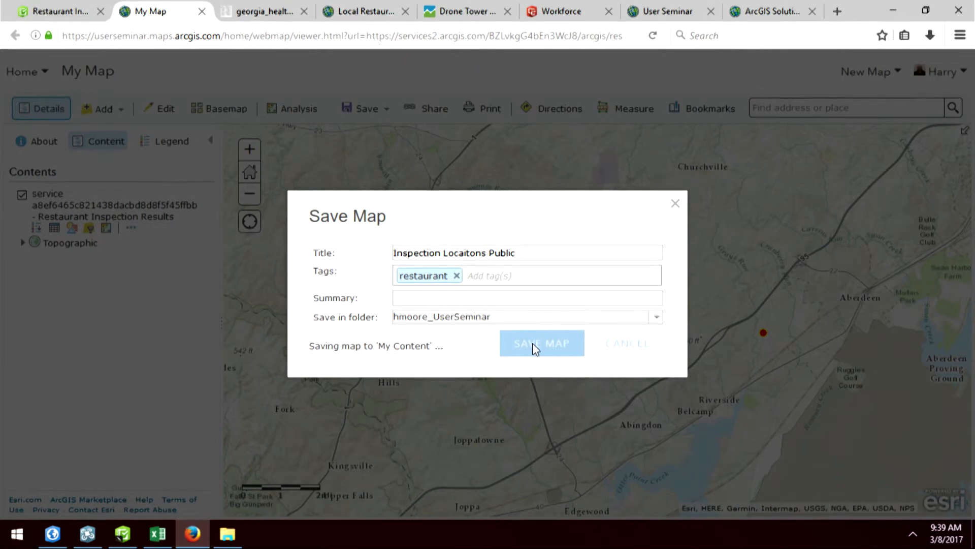
{"action": "left_click", "coordinate": [541, 343]}
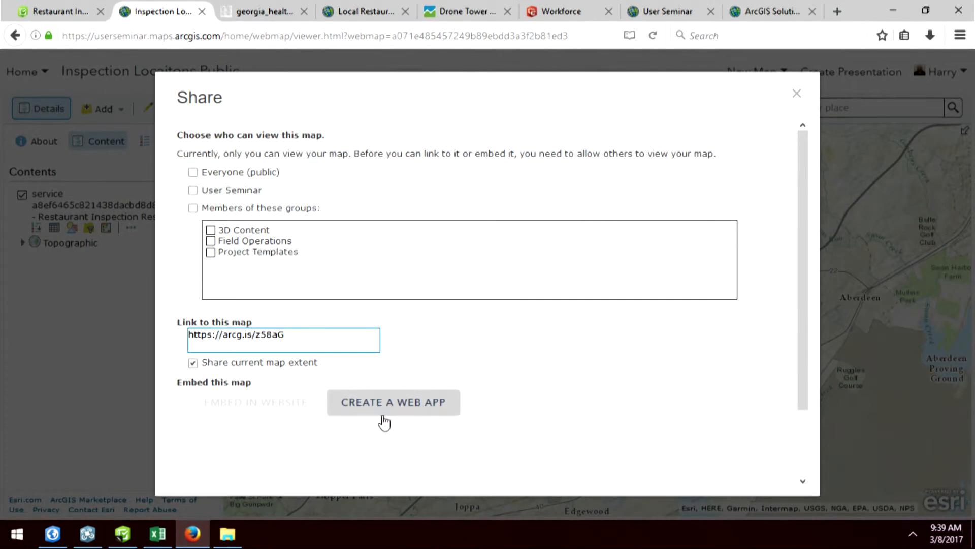
Create a web app from the map, find the Local Perspective template, and preview it
{"action": "left_click", "coordinate": [392, 402]}
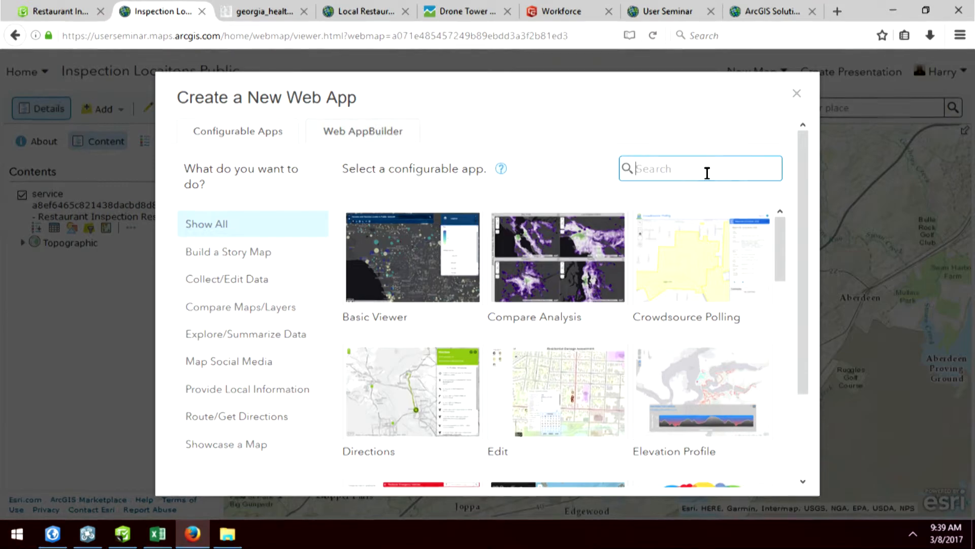
{"action": "type", "text": "local"}
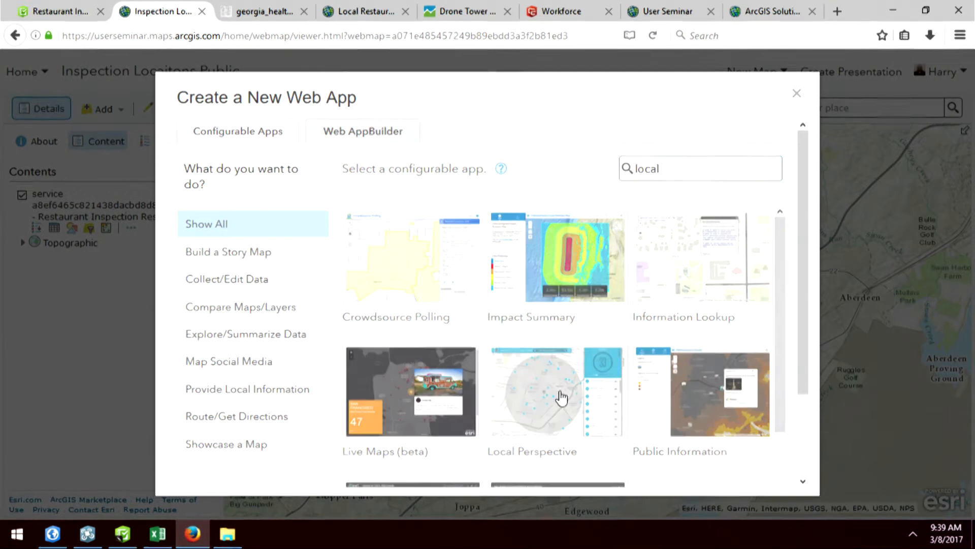
{"action": "left_click", "coordinate": [556, 391]}
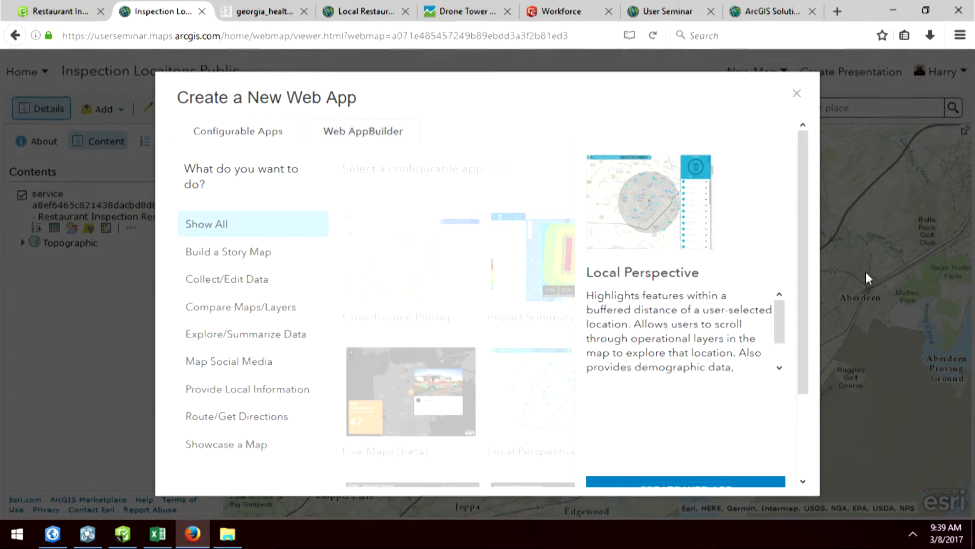
{"action": "scroll", "scroll_direction": "down", "scroll_amount": 3}
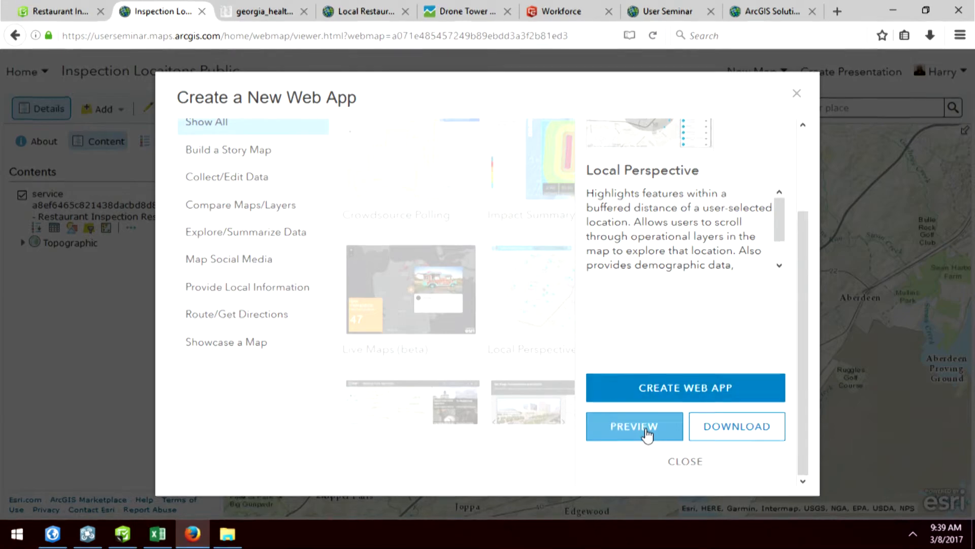
{"action": "left_click", "coordinate": [634, 426]}
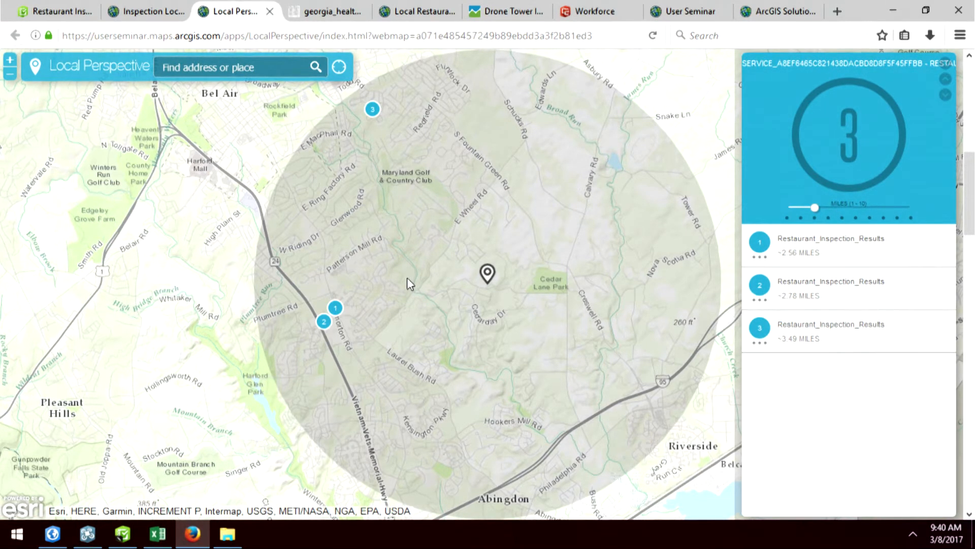
Expand result 1 to show the Emmorton Rd, Bel Air inspection details
{"action": "left_click", "coordinate": [831, 243]}
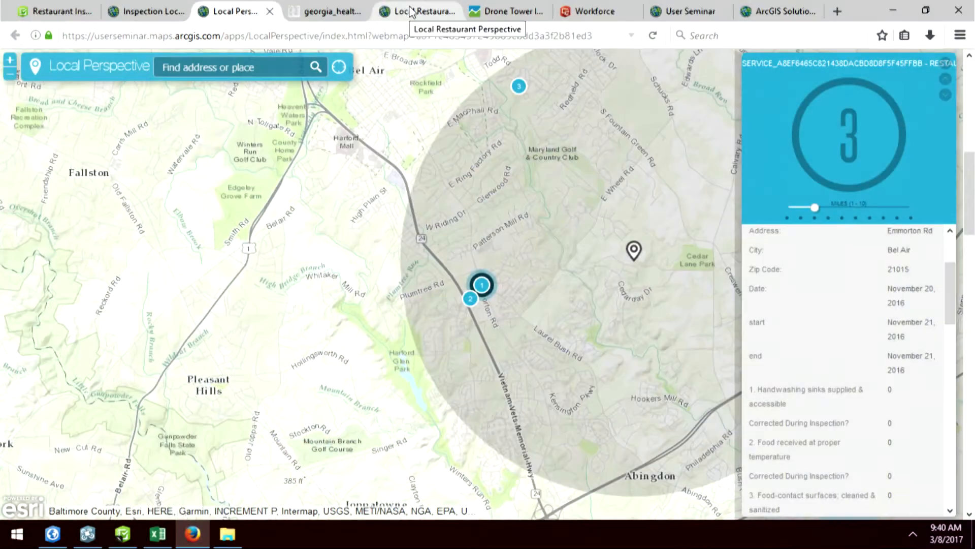
Switch to the Local Restaurant Perspective app and scroll through Big Al's Pig Pickin details
{"action": "left_click", "coordinate": [414, 11]}
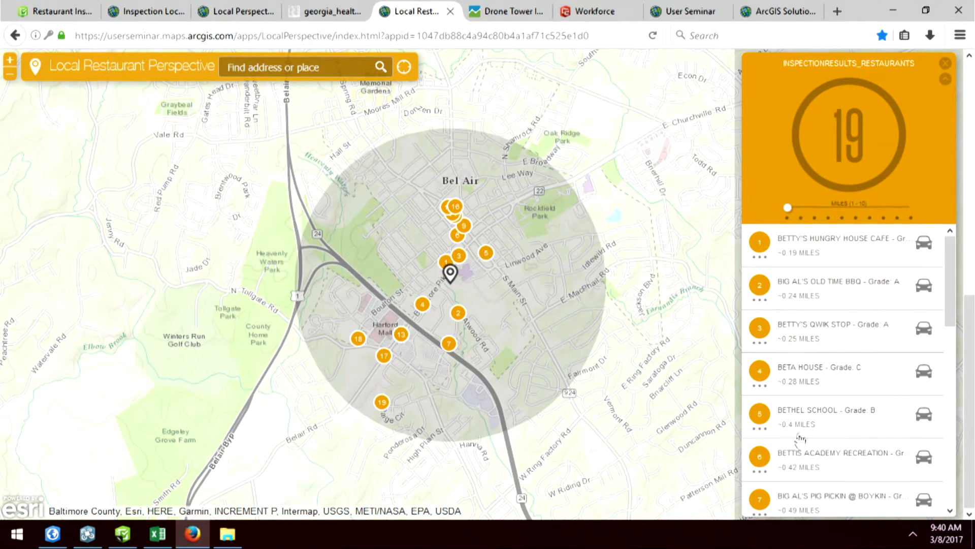
{"action": "mouse_move", "coordinate": [812, 507]}
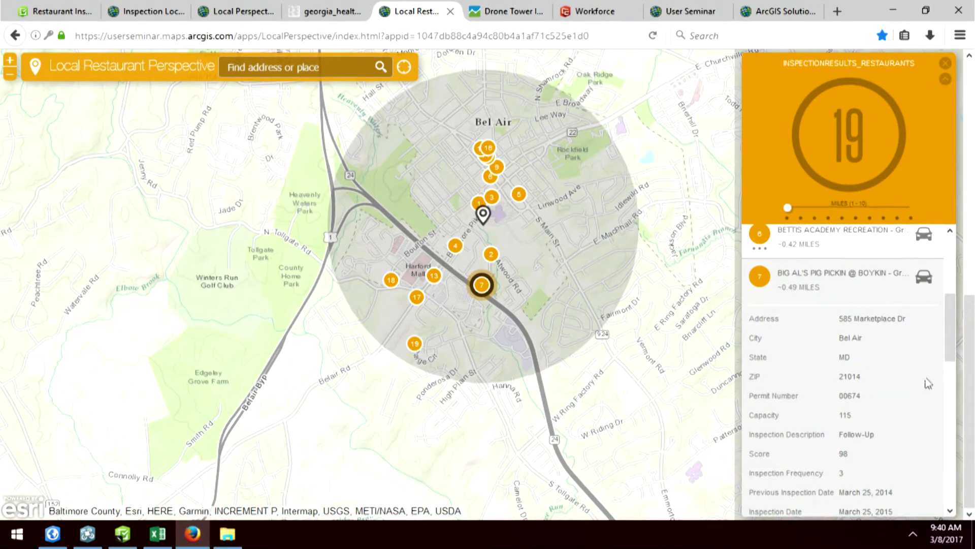
{"action": "scroll", "scroll_direction": "down", "scroll_amount": 3}
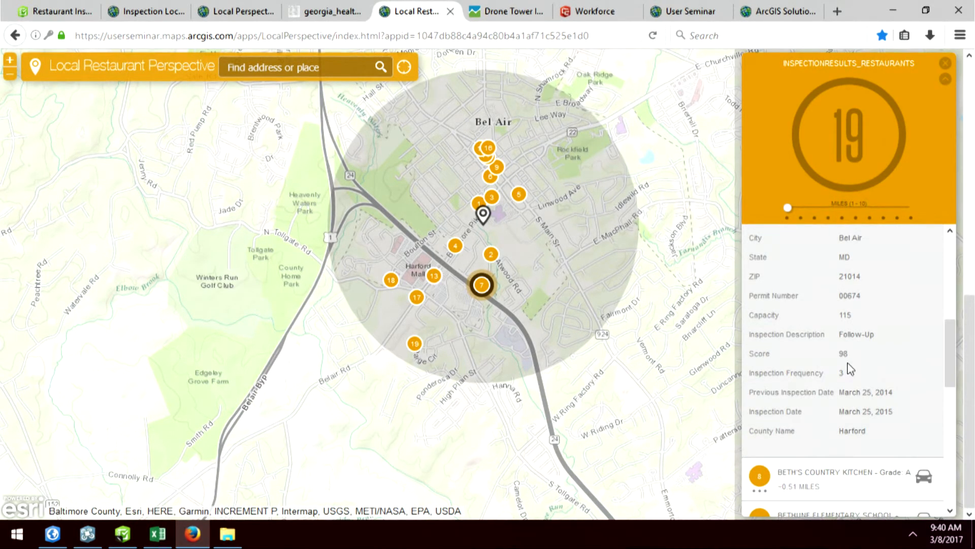
{"action": "mouse_move", "coordinate": [914, 408]}
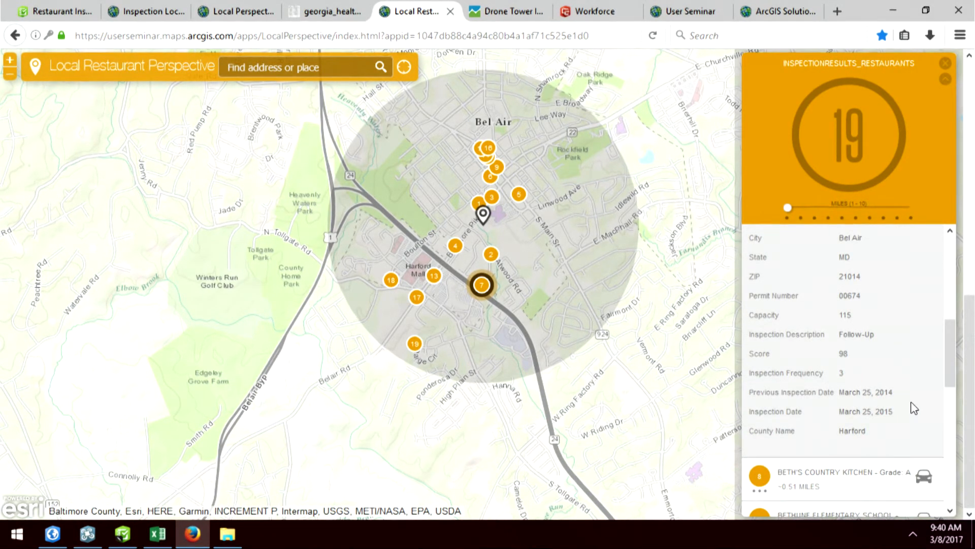